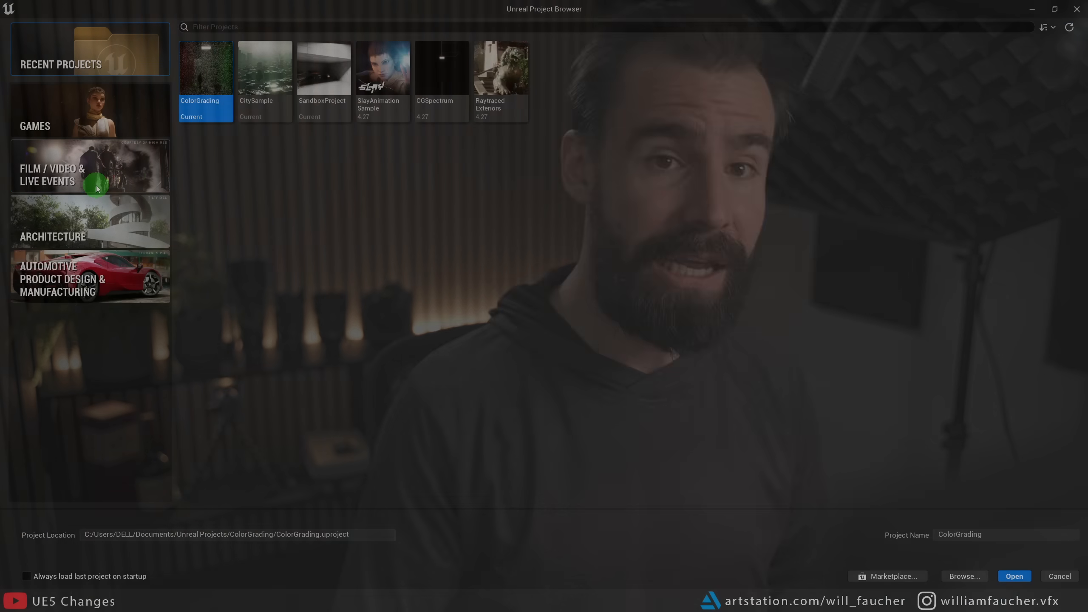
Create a Film/Video & Live Events Blank project with Starter Content and Raytracing enabled.
{"action": "left_click", "coordinate": [90, 166]}
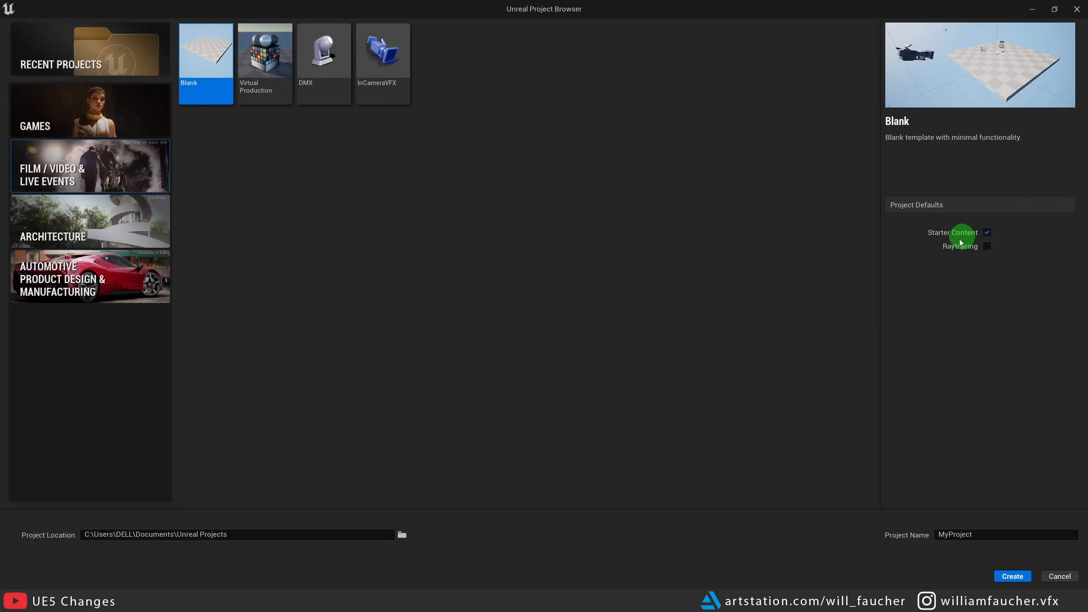
{"action": "mouse_move", "coordinate": [986, 246]}
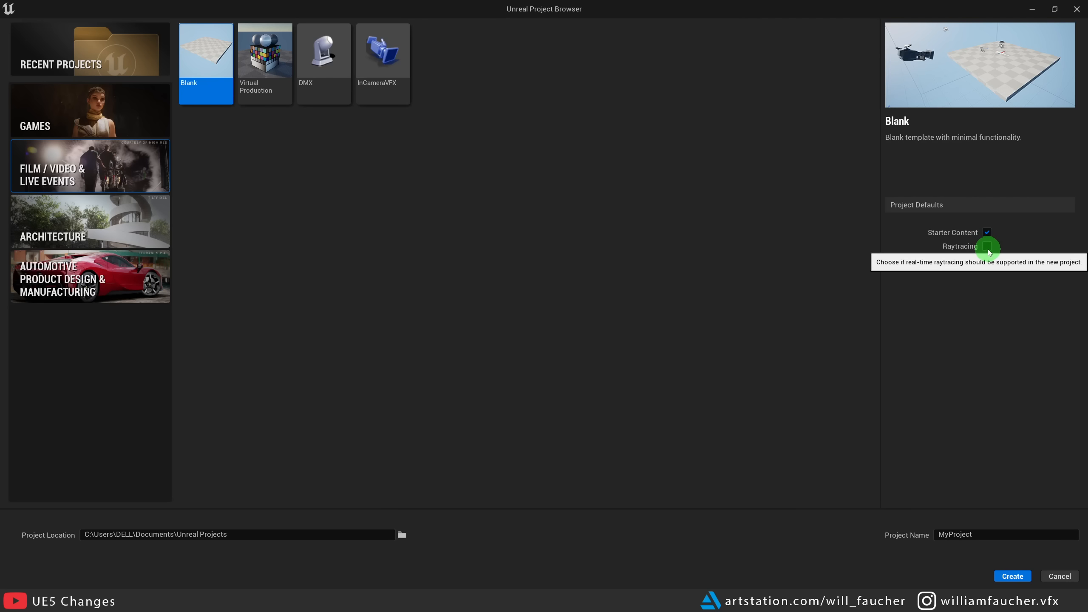
{"action": "left_click", "coordinate": [1011, 576]}
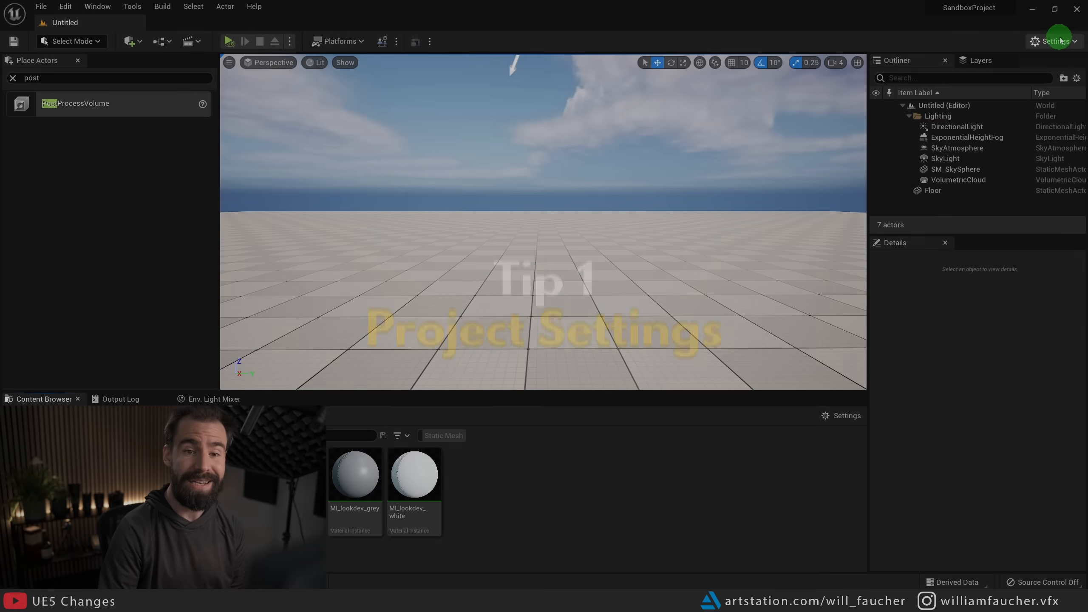
Open Project Settings on the Engine > Rendering page.
{"action": "left_click", "coordinate": [1052, 41]}
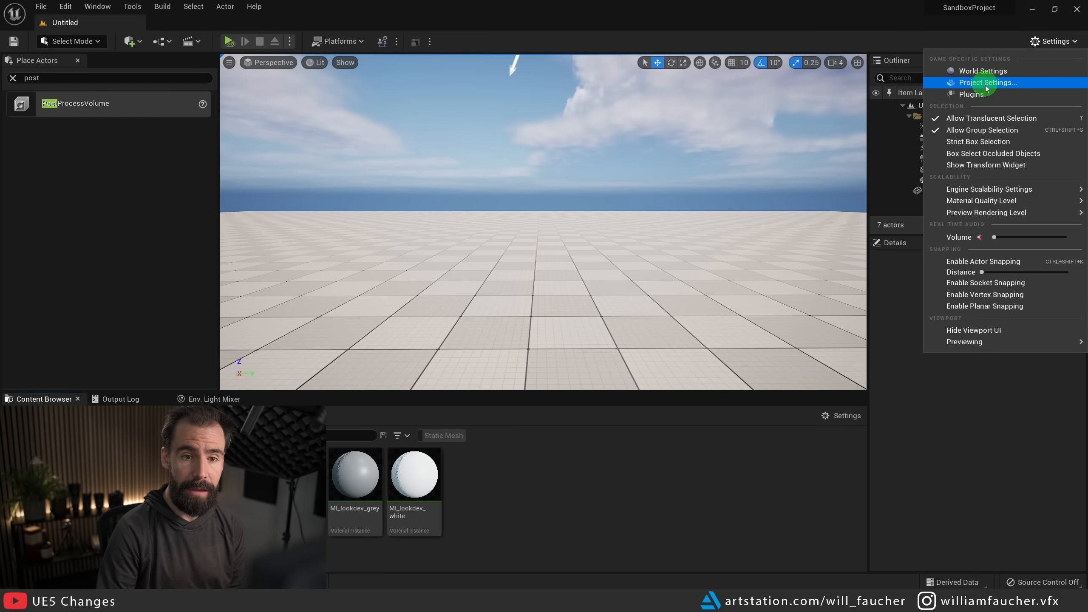
{"action": "left_click", "coordinate": [985, 83]}
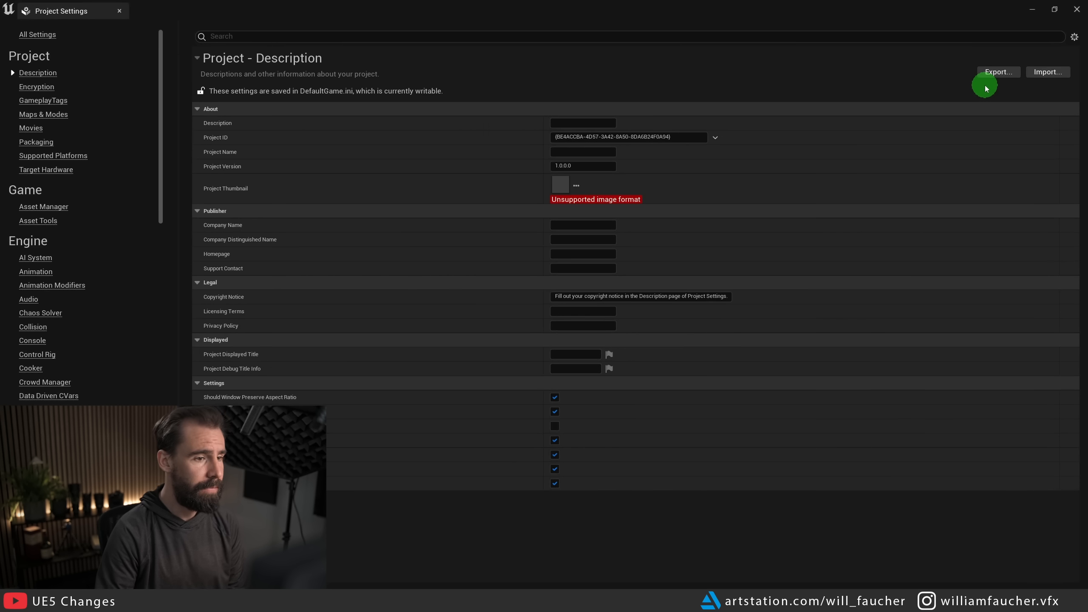
{"action": "scroll", "scroll_direction": "down", "scroll_amount": 3}
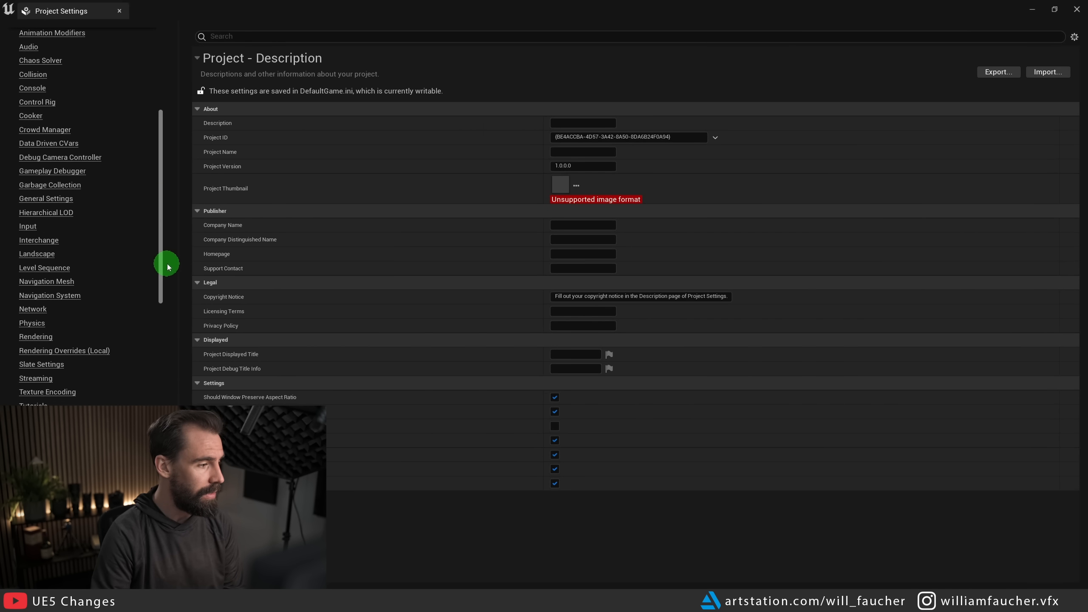
{"action": "mouse_move", "coordinate": [35, 337]}
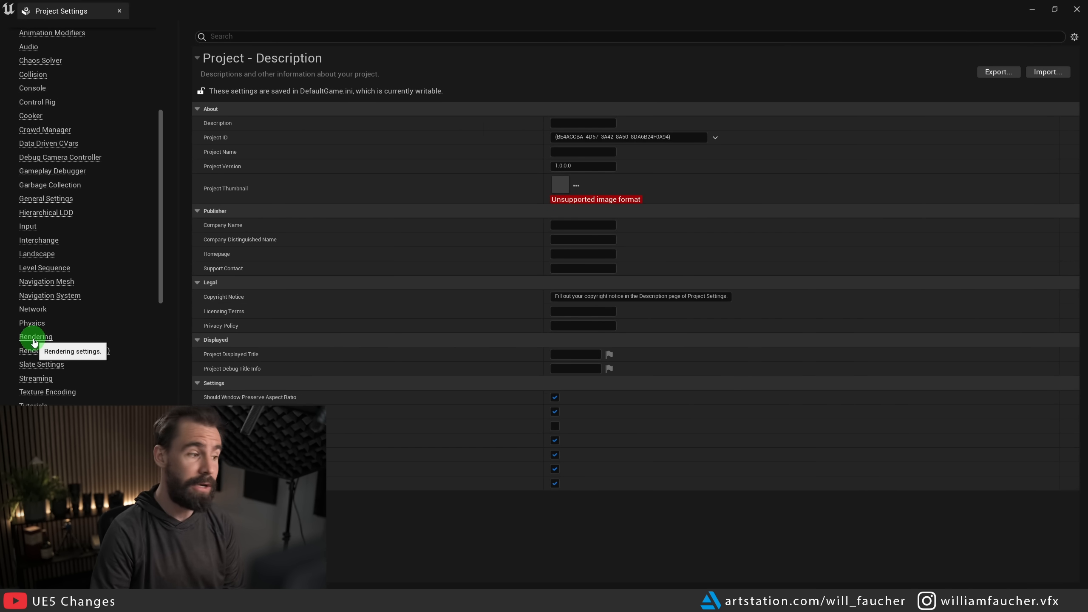
{"action": "left_click", "coordinate": [36, 337]}
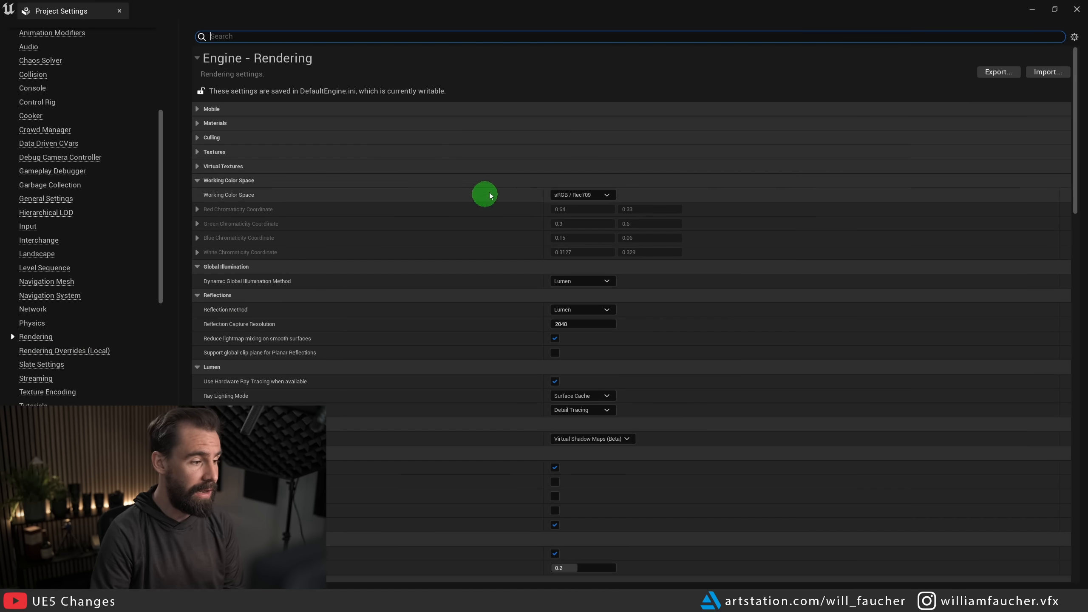
Enable Support Hardware Ray Tracing, accept the skin cache prompt, and enable Path Tracing.
{"action": "scroll", "scroll_direction": "down", "scroll_amount": 3}
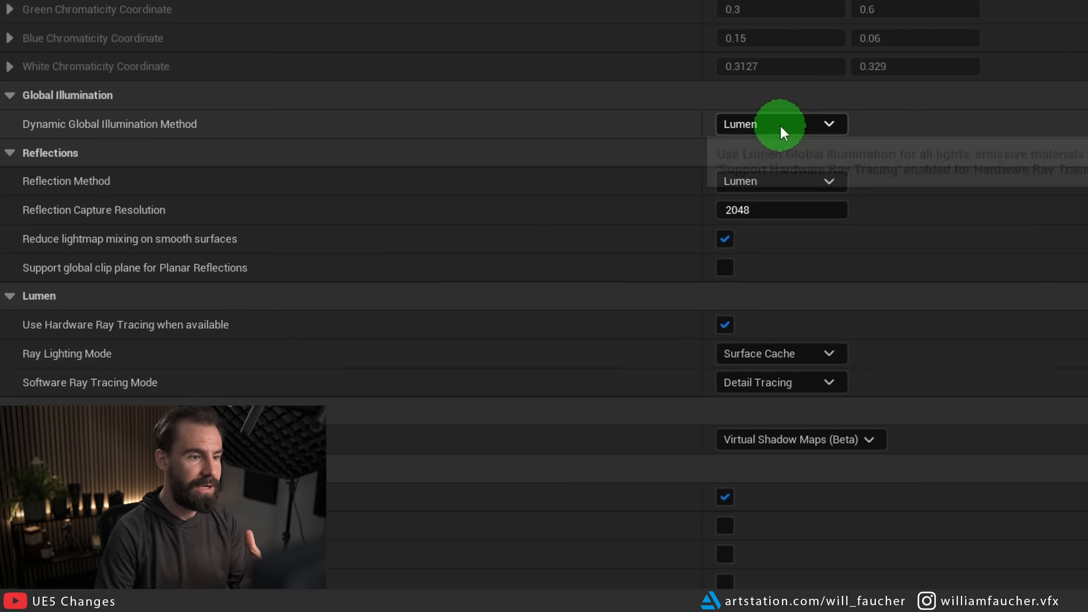
{"action": "mouse_move", "coordinate": [684, 220]}
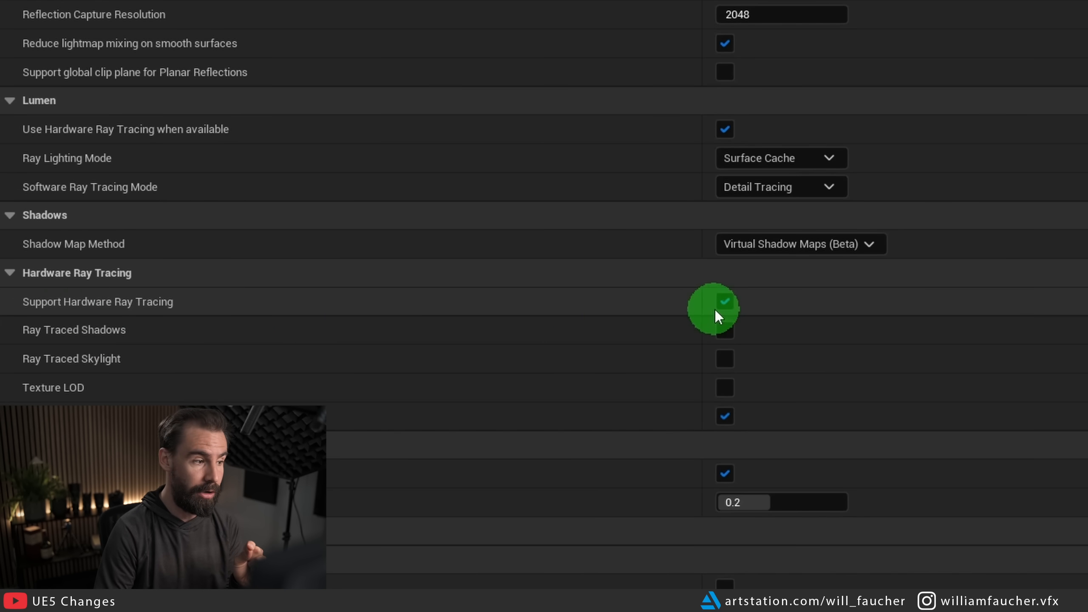
{"action": "mouse_move", "coordinate": [217, 144]}
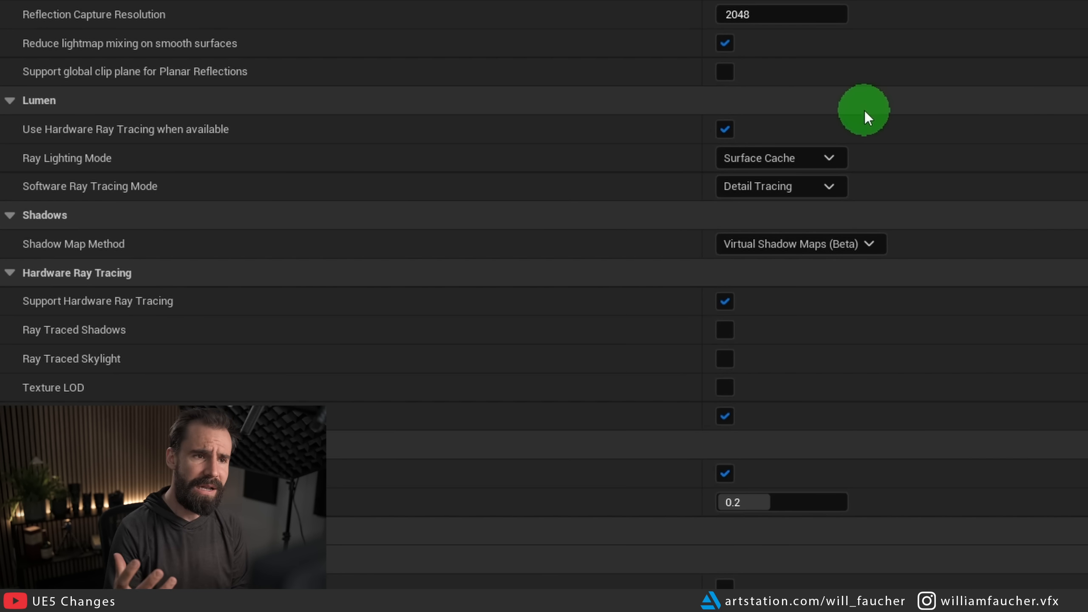
{"action": "left_click", "coordinate": [724, 300]}
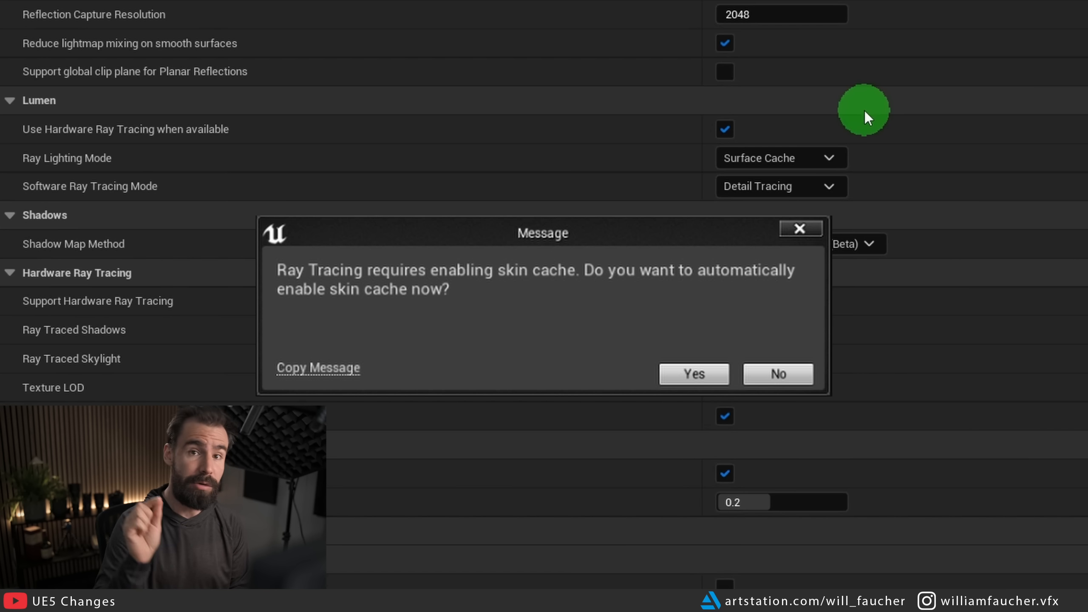
{"action": "left_click", "coordinate": [692, 373]}
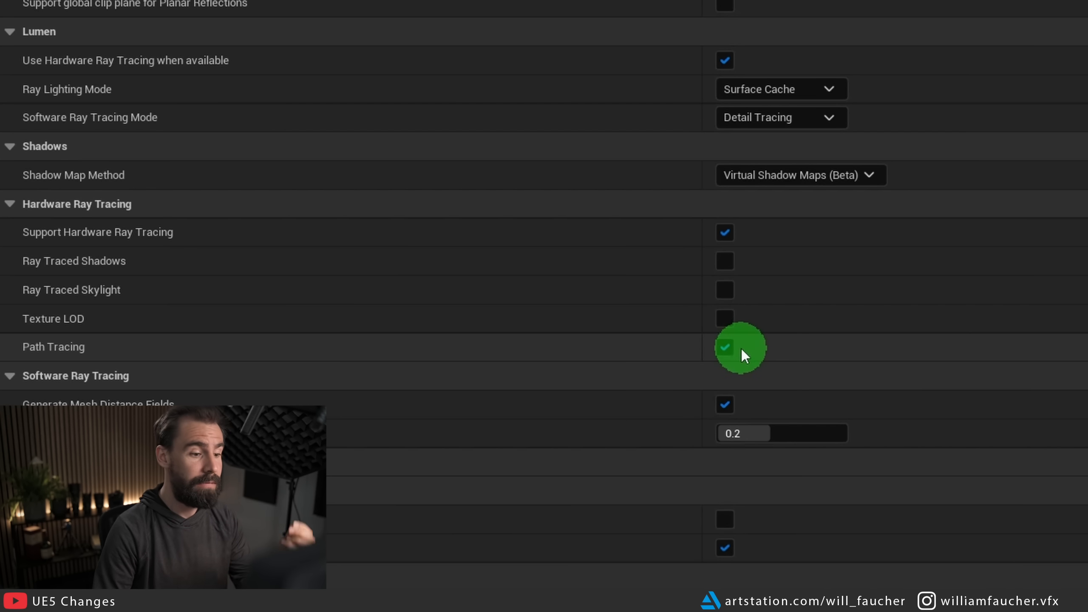
{"action": "left_click", "coordinate": [724, 347]}
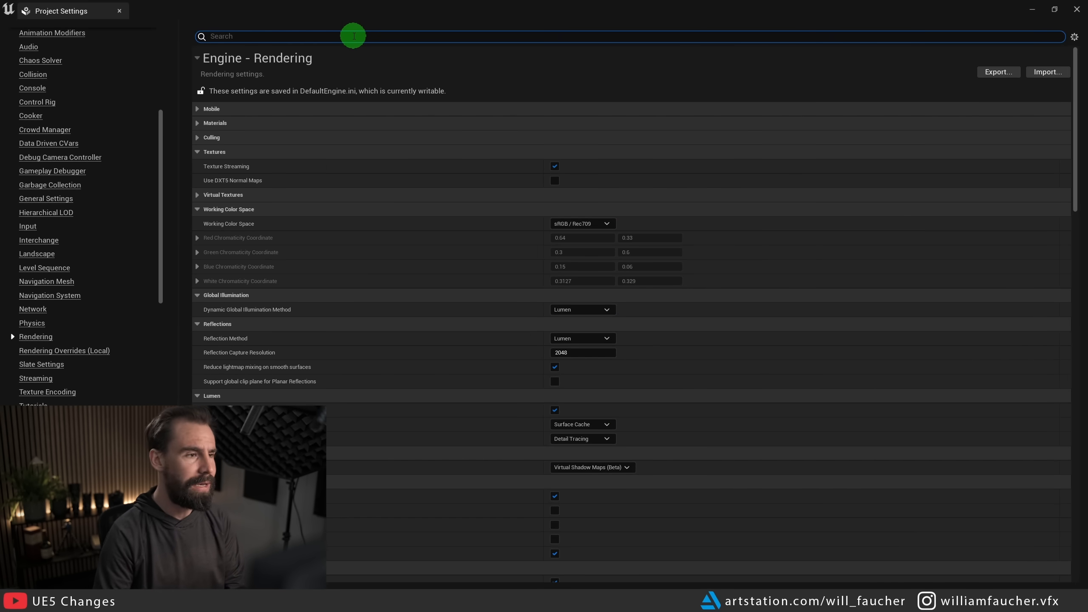
Search Project Settings for 'directx' before closing the window.
{"action": "type", "text": "directx"}
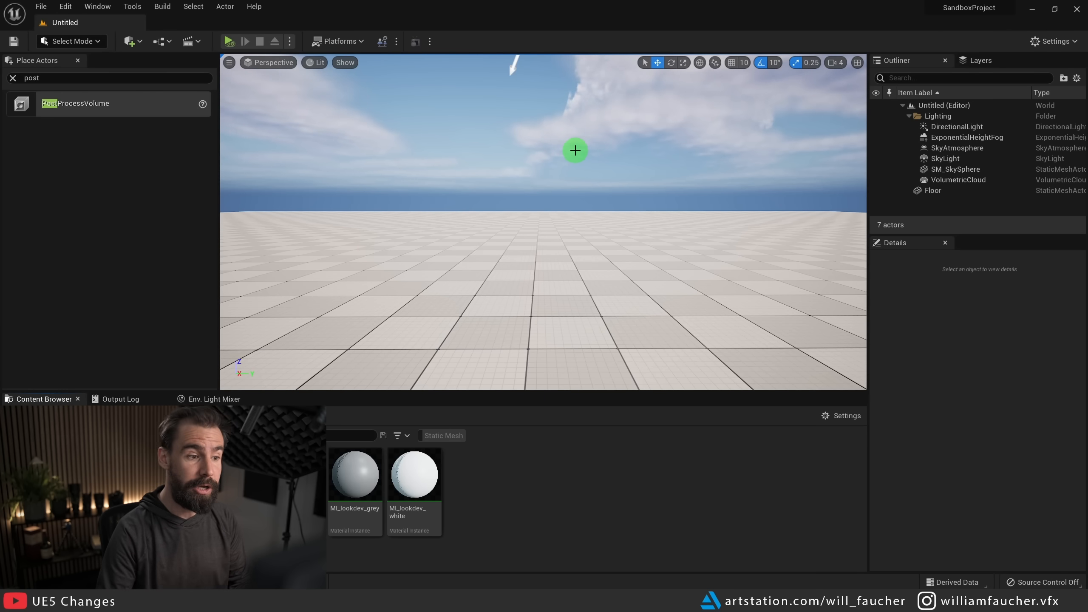
Preview the scene in Path Tracing view mode, return to Lit, and open the tundra rock mesh.
{"action": "left_click", "coordinate": [319, 63]}
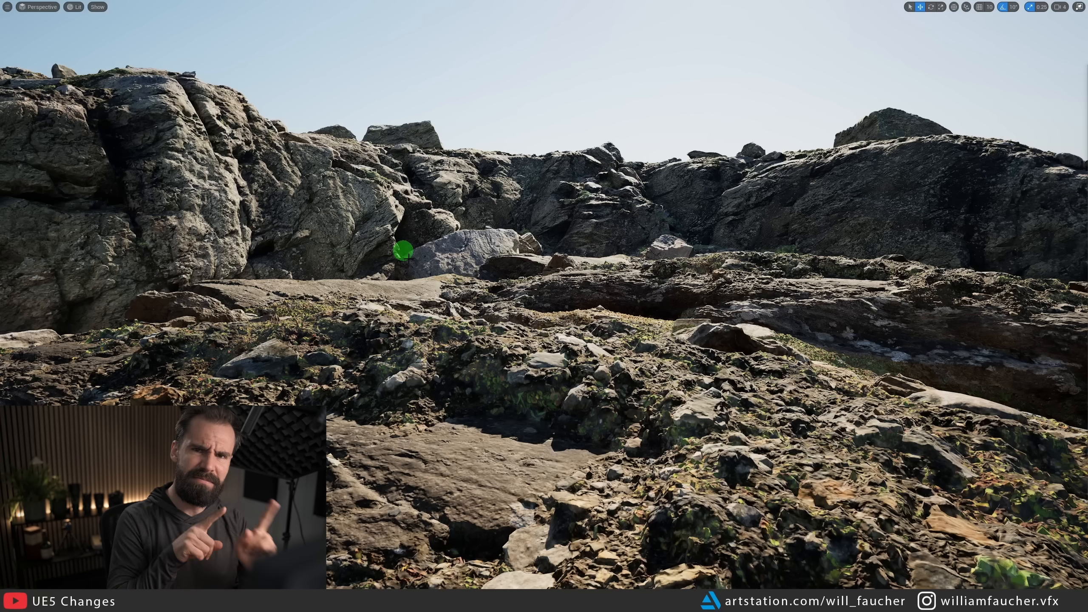
{"action": "left_click", "coordinate": [77, 7]}
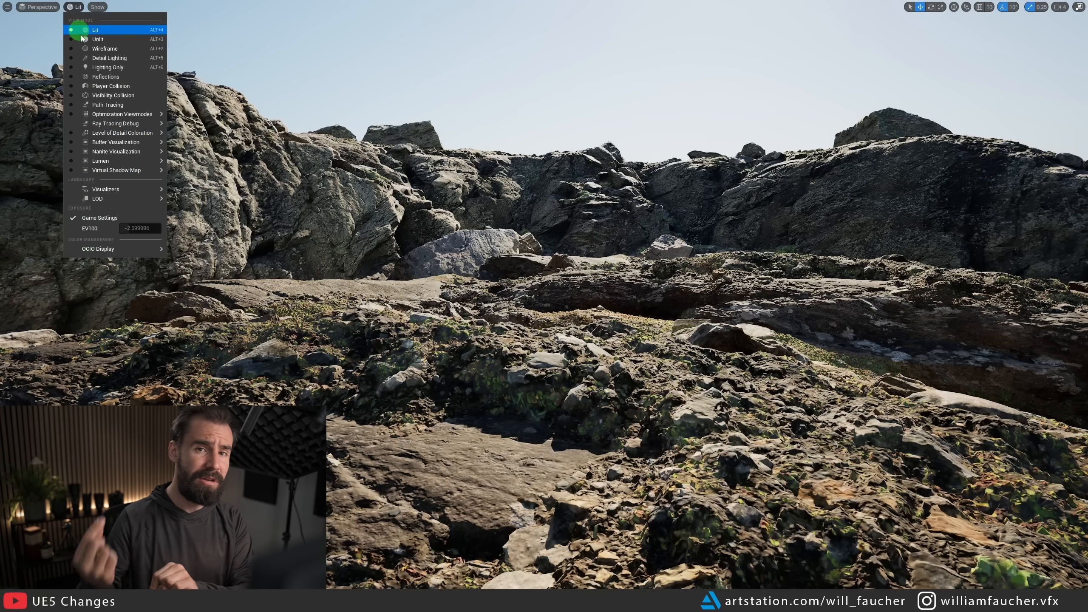
{"action": "left_click", "coordinate": [108, 104]}
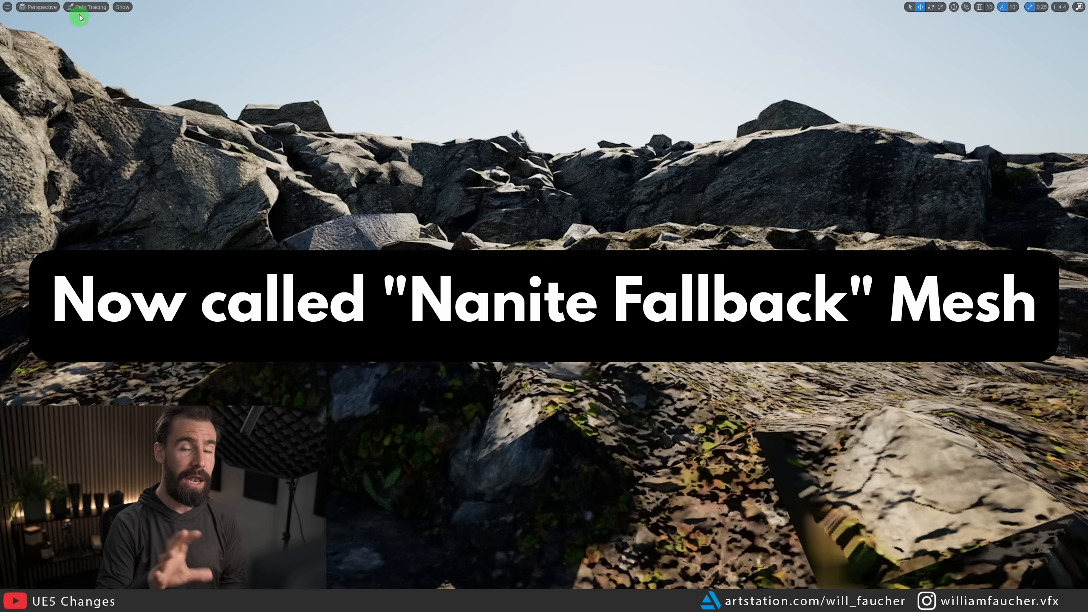
{"action": "left_click", "coordinate": [86, 6]}
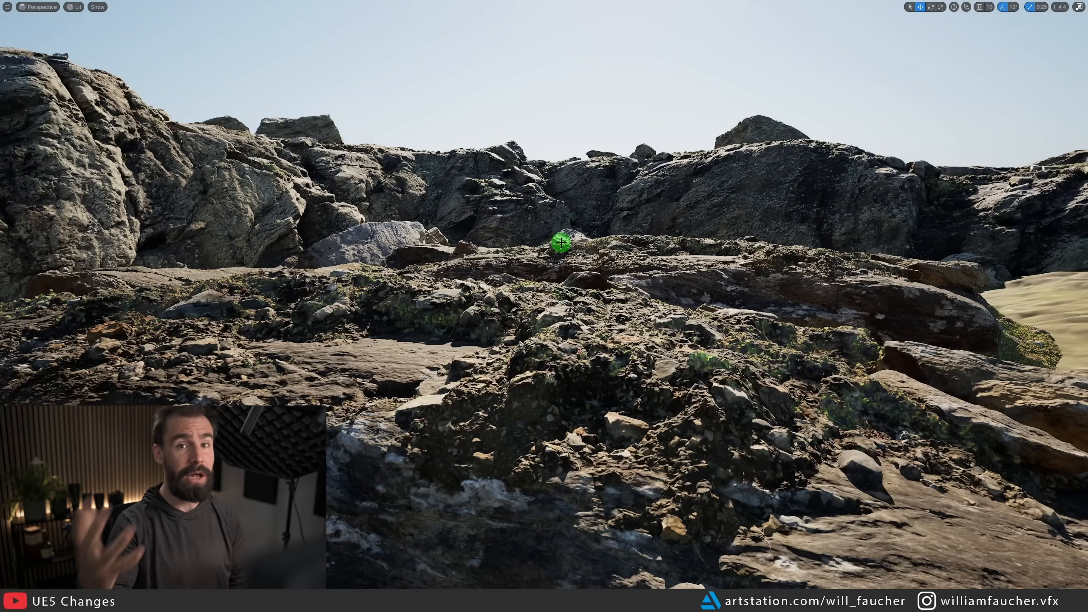
{"action": "left_click", "coordinate": [175, 96]}
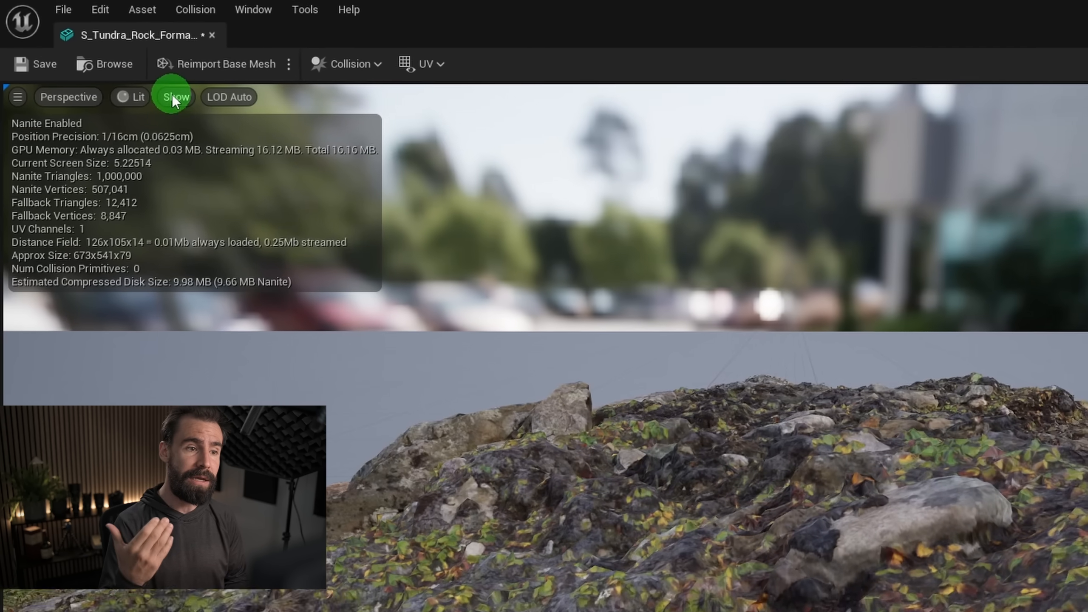
Enter 0.1 as the tundra rock's Nanite Fallback Relative Error.
{"action": "left_click", "coordinate": [175, 97]}
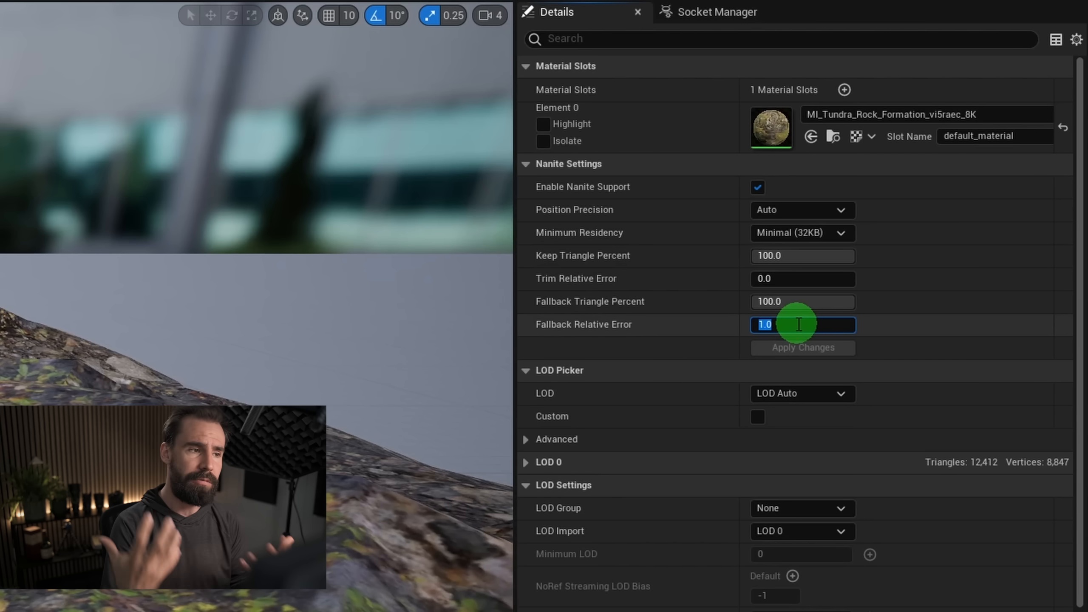
{"action": "type", "text": "0.1"}
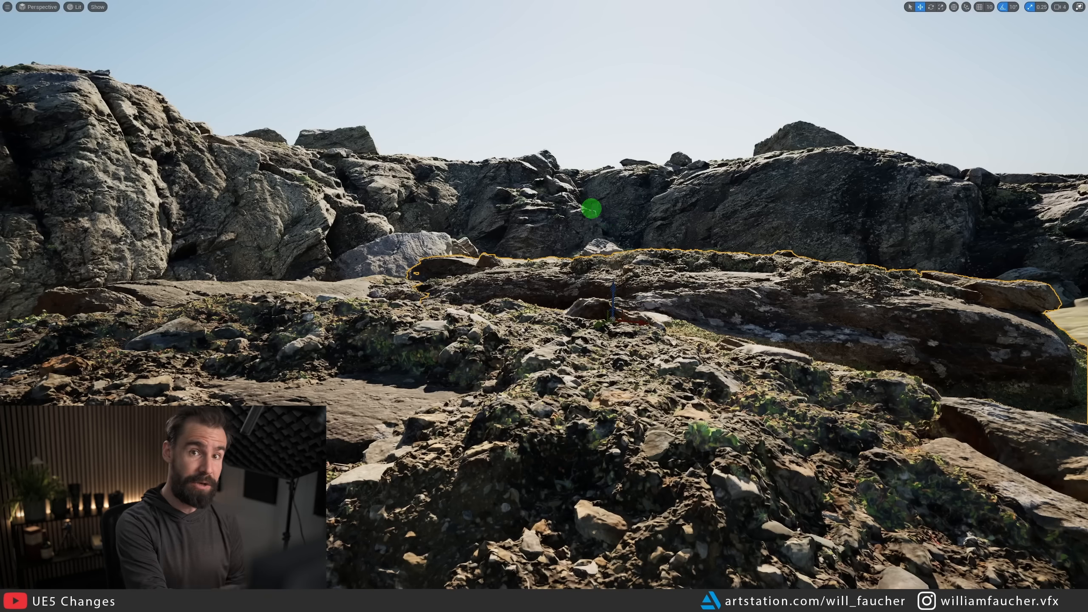
Browse the Buffer Visualization modes in the viewport view mode menu.
{"action": "left_click", "coordinate": [76, 7]}
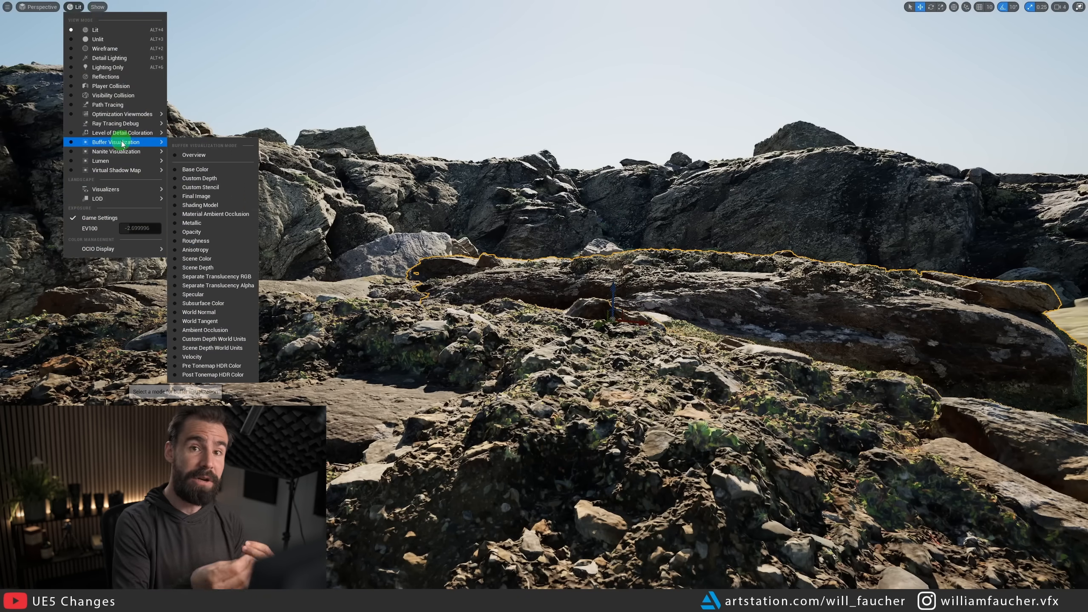
{"action": "left_click", "coordinate": [108, 104]}
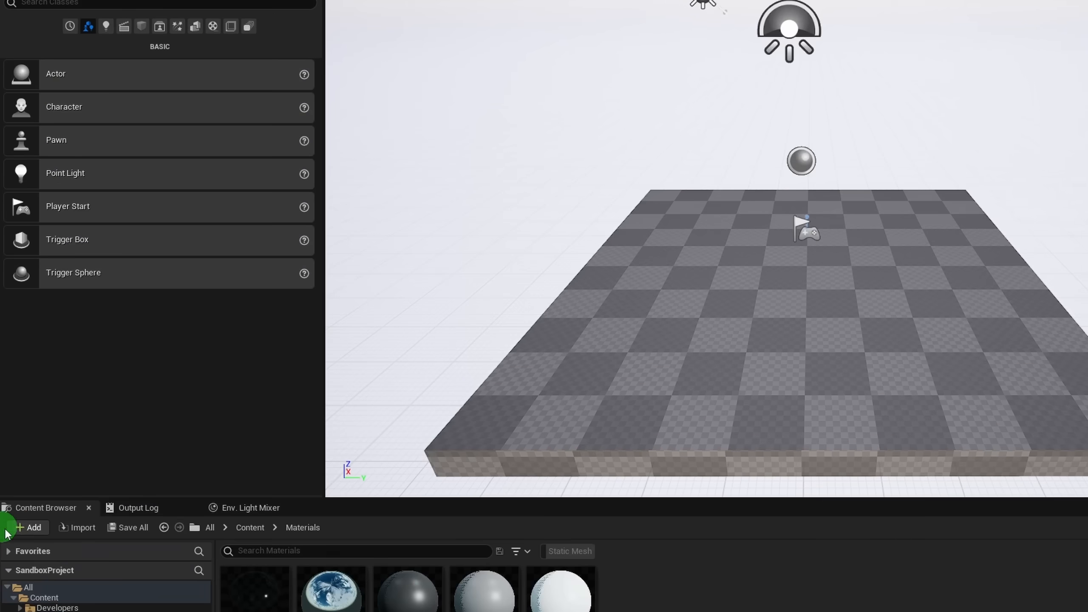
Show the Content Browser's Add menu with the Add Quixel Content option.
{"action": "left_click", "coordinate": [29, 528]}
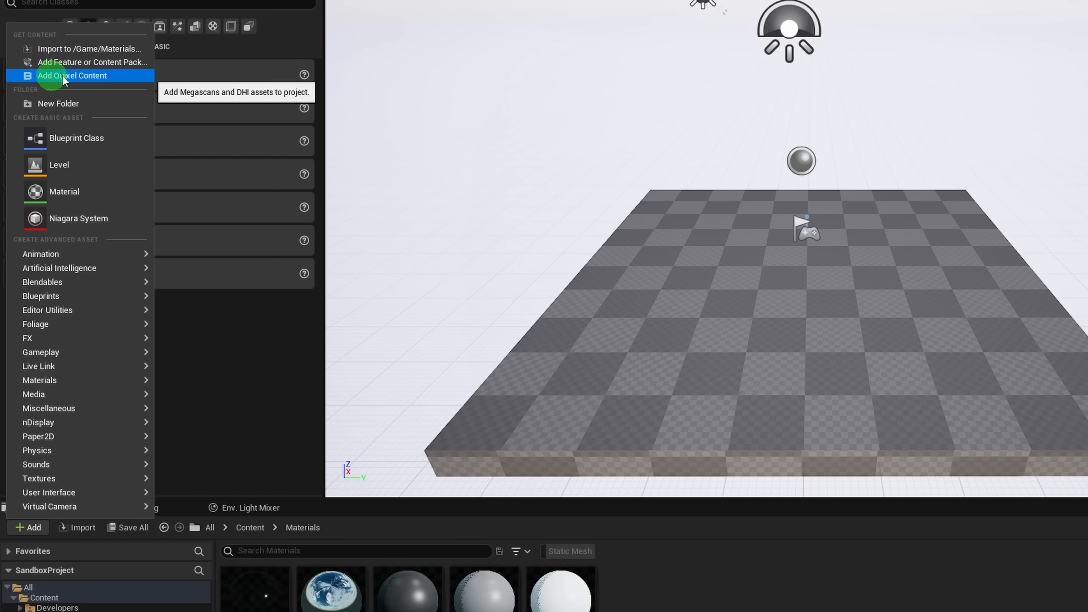
{"action": "mouse_move", "coordinate": [121, 78]}
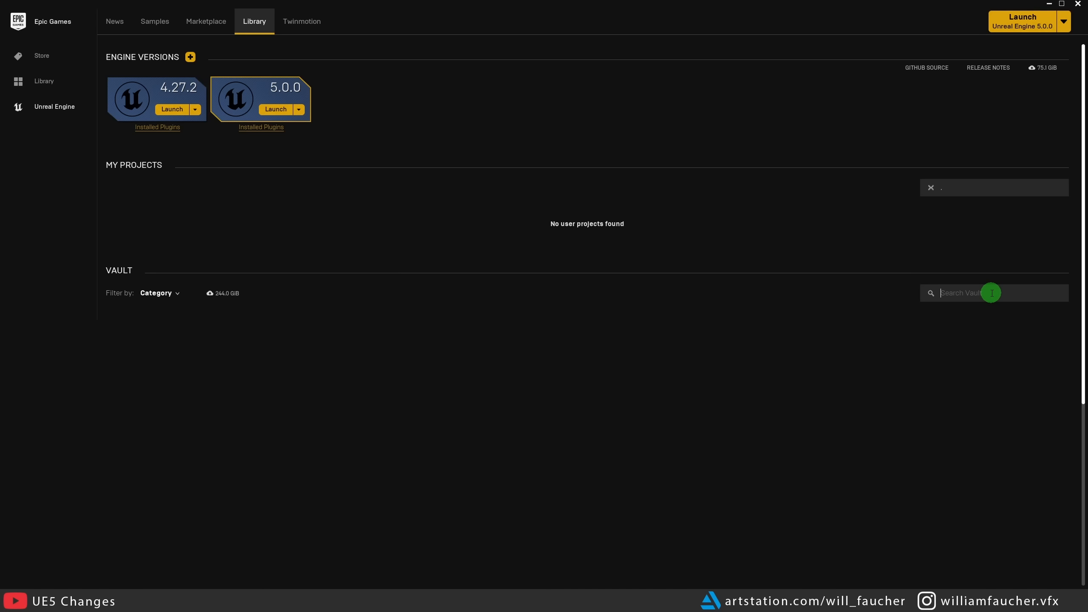
Search the Vault for 'Bridge' to locate Quixel Bridge.
{"action": "type", "text": "Bridge"}
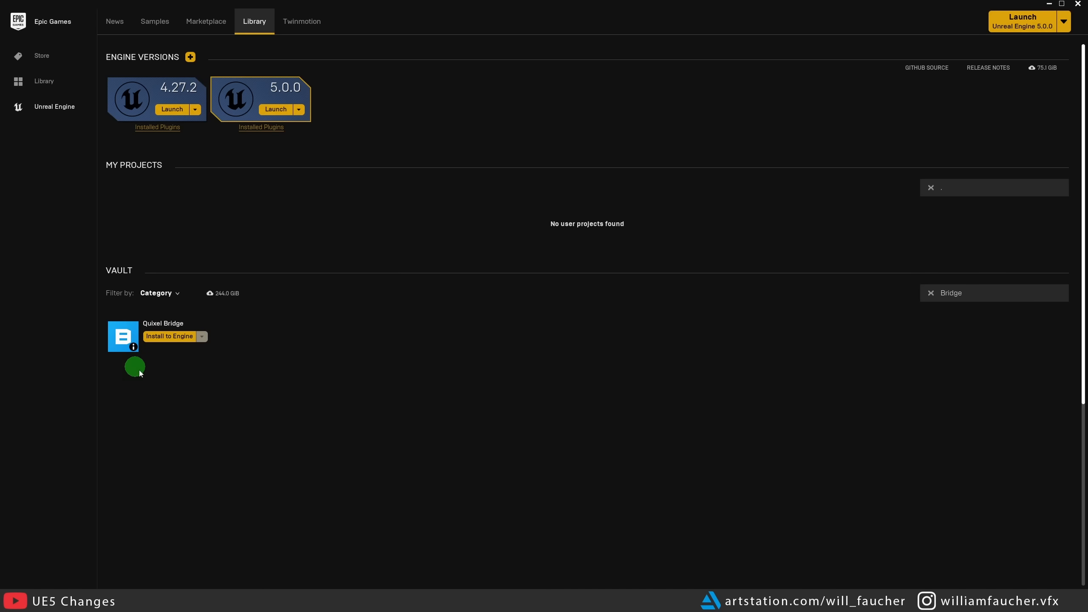
{"action": "mouse_move", "coordinate": [170, 362]}
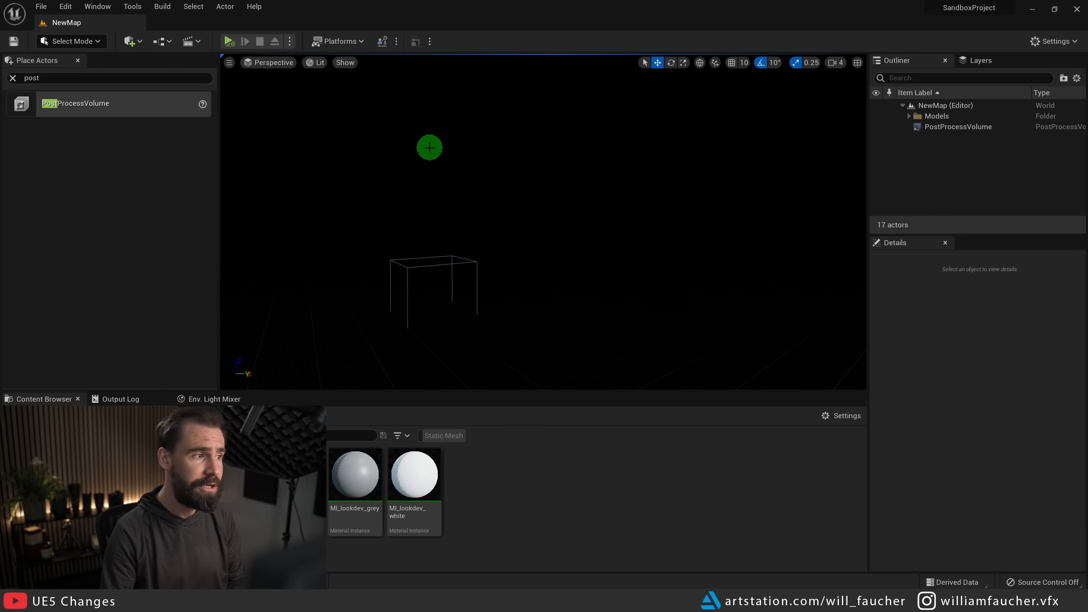
From the Env. Light Mixer, add a sky light, directional sun light and exponential height fog.
{"action": "left_click", "coordinate": [98, 7]}
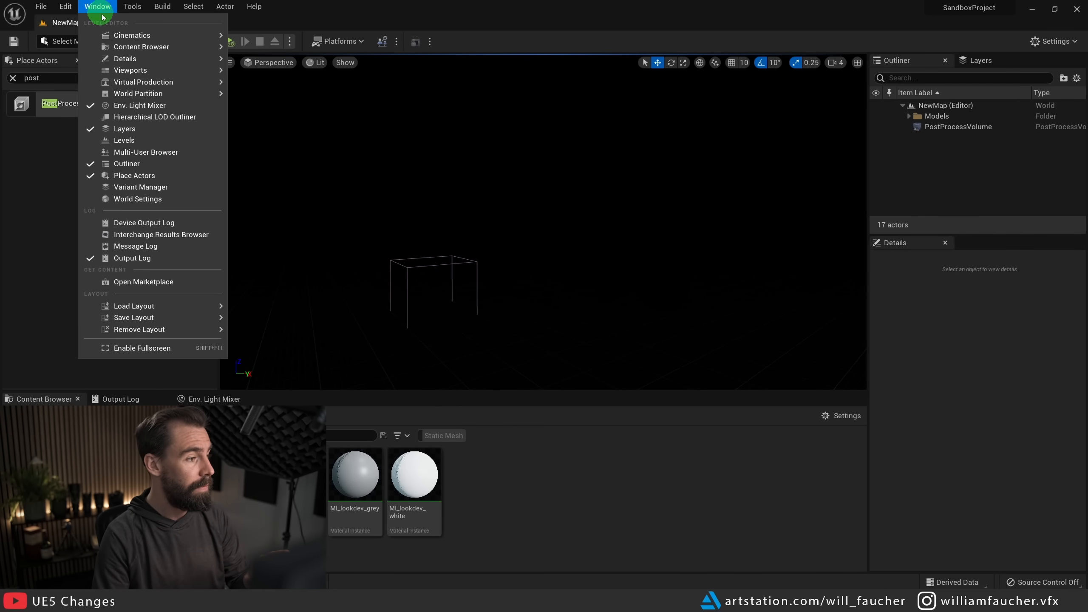
{"action": "left_click", "coordinate": [140, 105]}
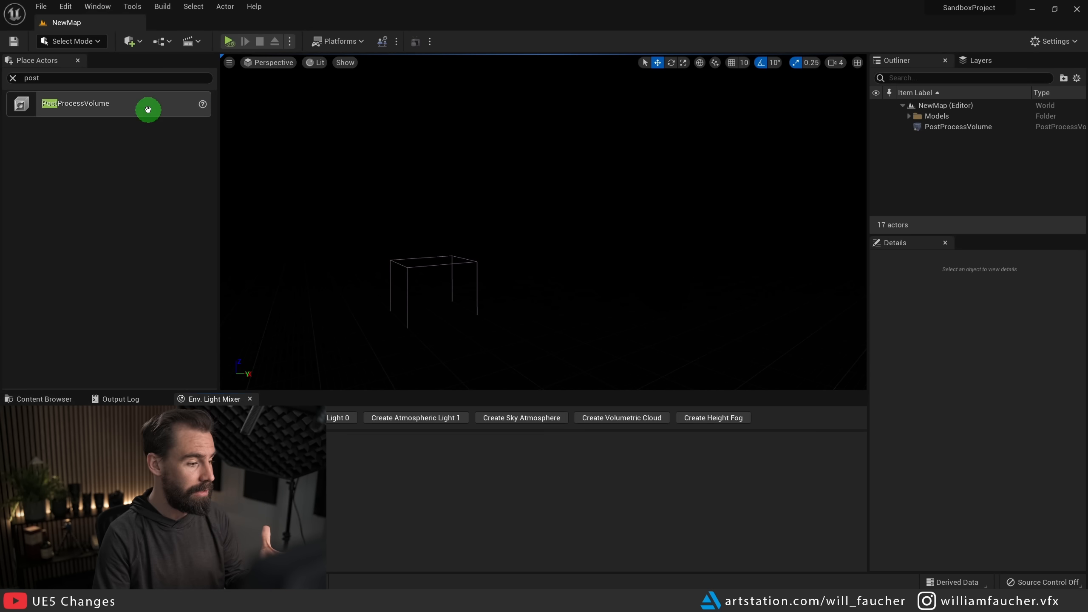
{"action": "left_click", "coordinate": [229, 417]}
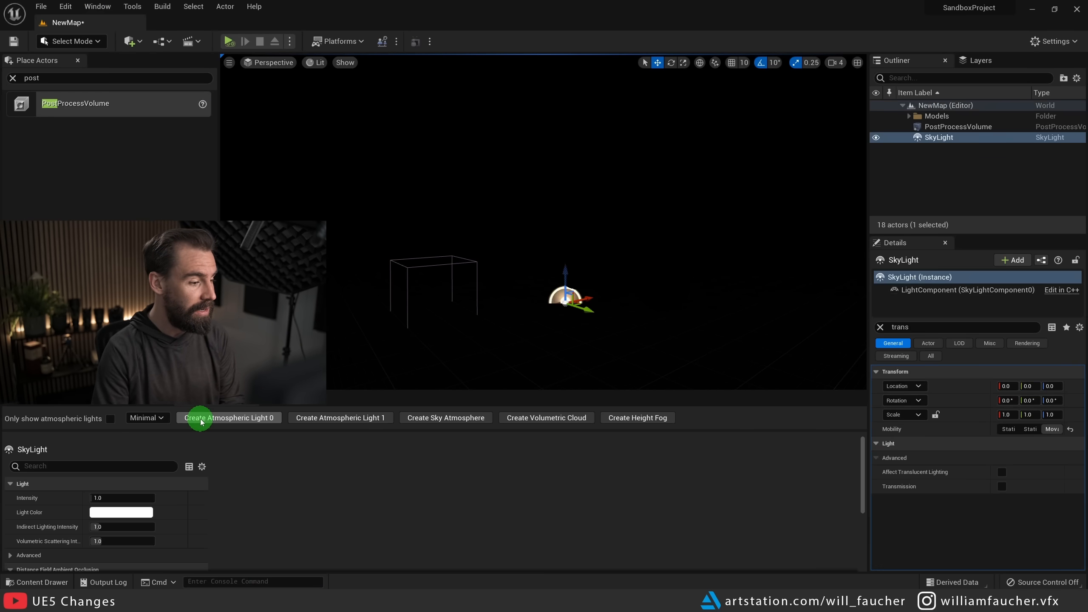
{"action": "left_click", "coordinate": [229, 417]}
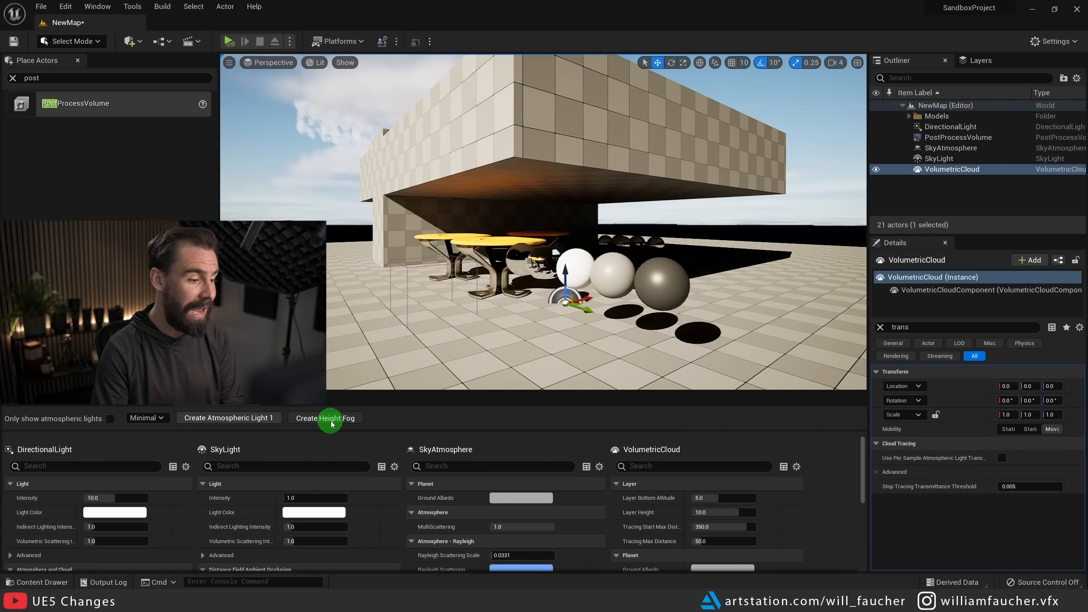
{"action": "left_click", "coordinate": [325, 418]}
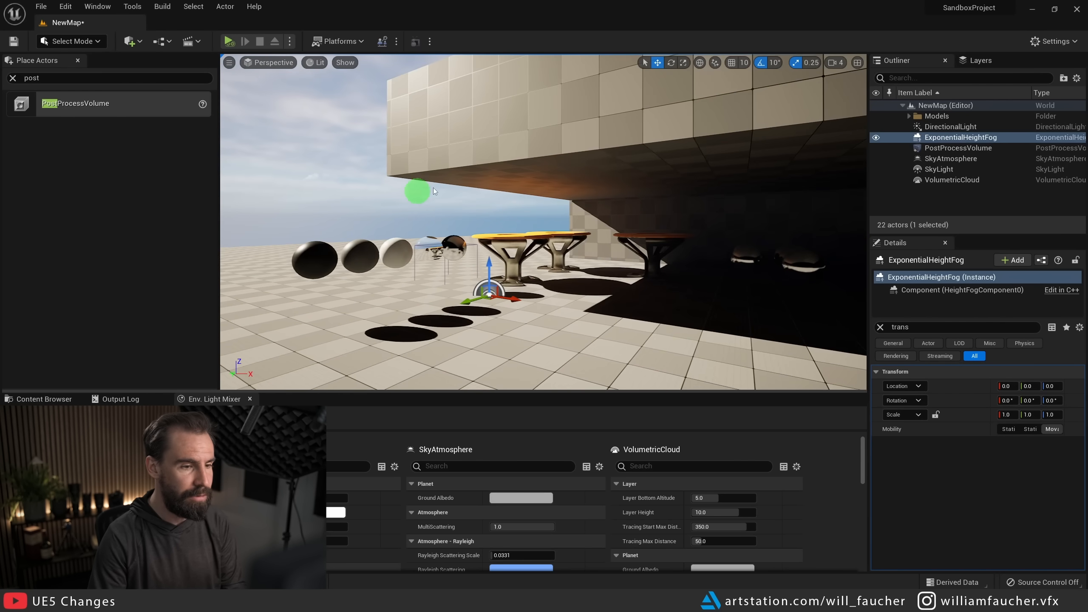
{"action": "left_click", "coordinate": [938, 169]}
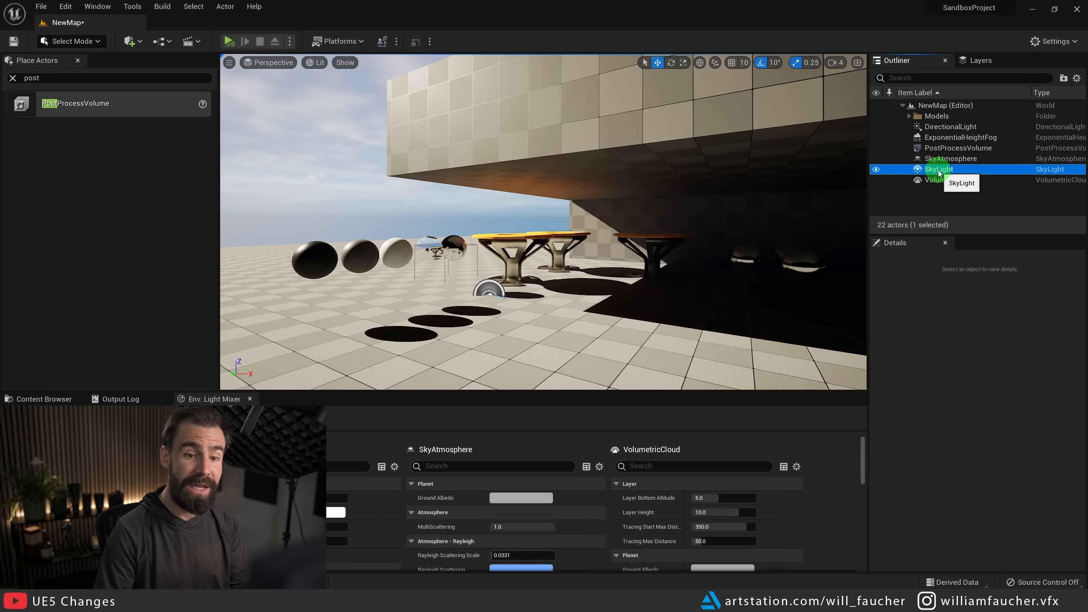
Select the SkyLight and enable its Real Time Capture option.
{"action": "left_click", "coordinate": [939, 168]}
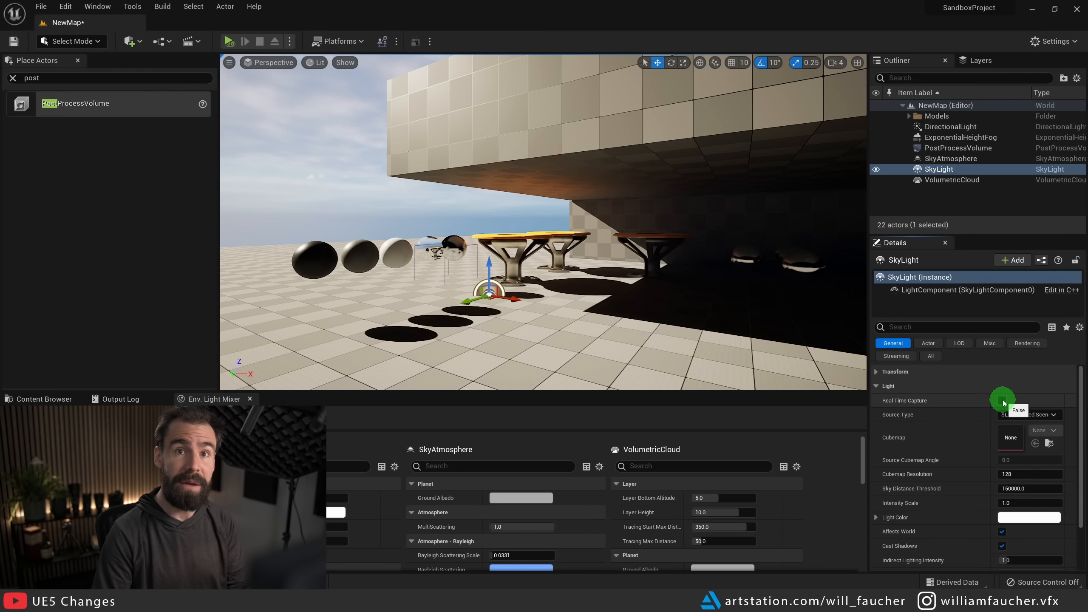
{"action": "left_click", "coordinate": [1002, 400]}
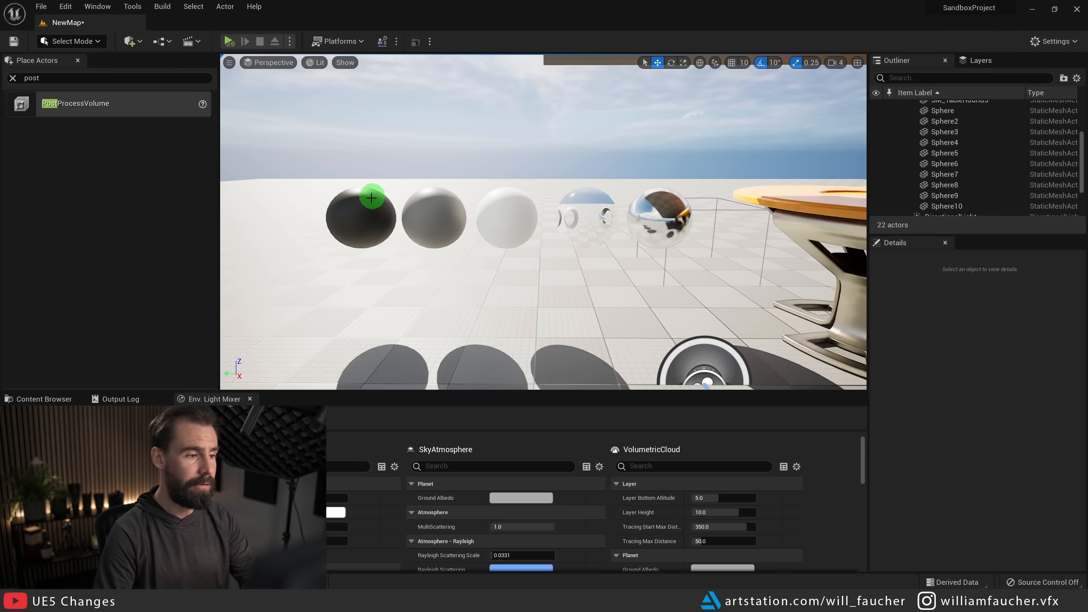
Select the dark sphere and fly the view around the mirrored test spheres.
{"action": "left_click", "coordinate": [432, 217]}
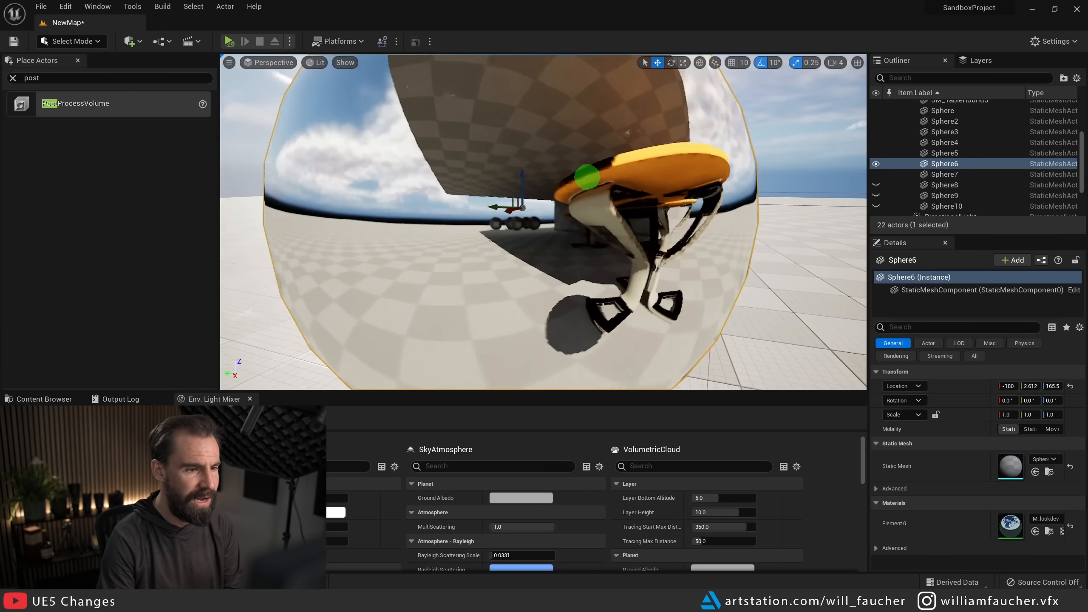
{"action": "left_click_drag", "start_coordinate": [590, 177], "coordinate": [674, 135]}
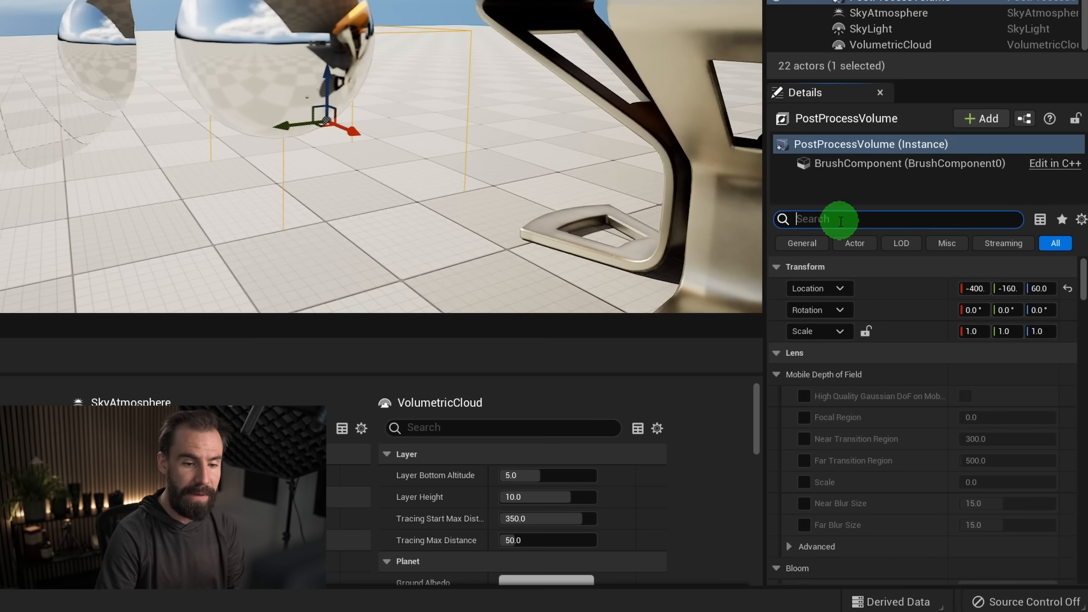
Override the Reflections Method as Lumen and set Lumen Reflections Quality to 2.0.
{"action": "type", "text": "unbou"}
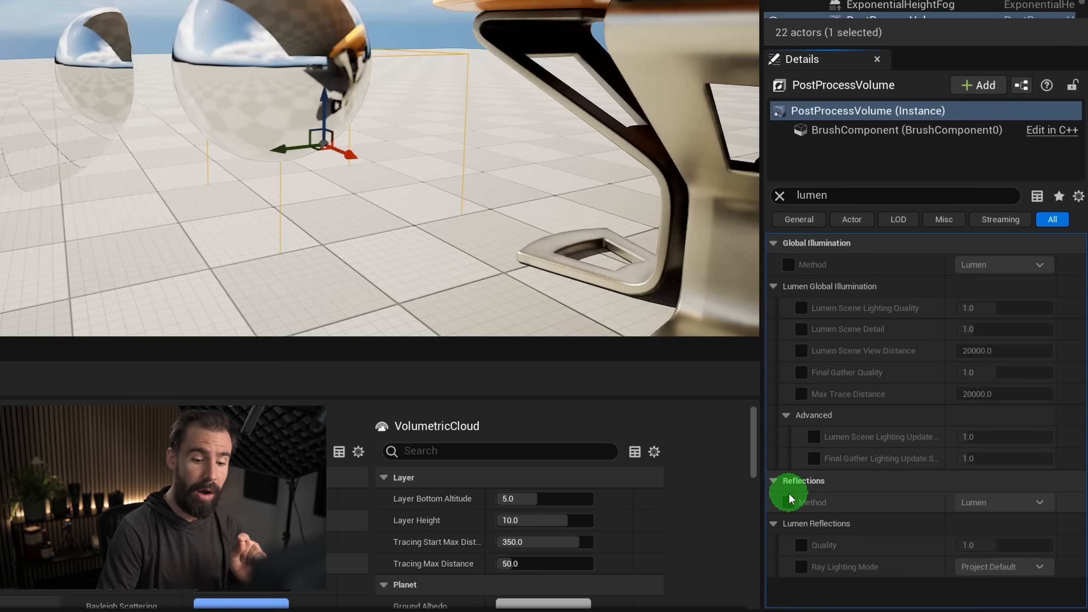
{"action": "left_click", "coordinate": [788, 502]}
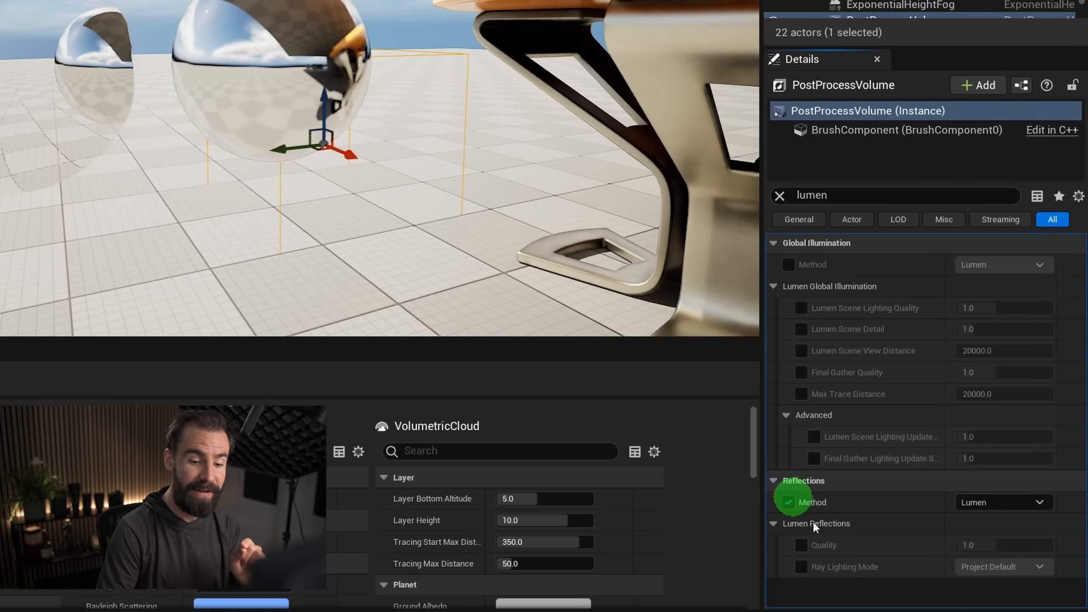
{"action": "left_click", "coordinate": [789, 502]}
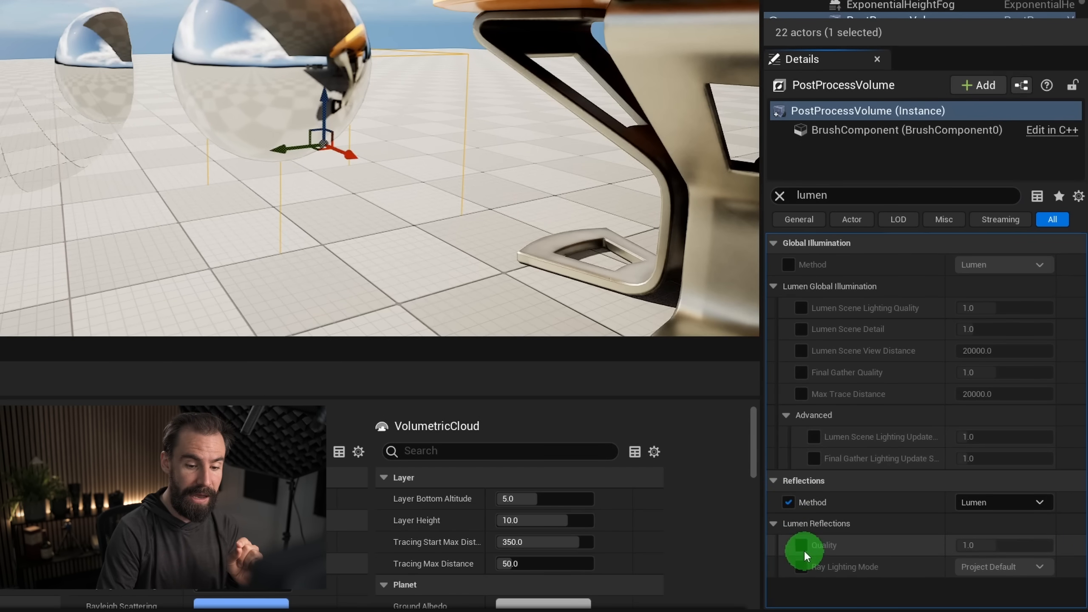
{"action": "left_click", "coordinate": [802, 545]}
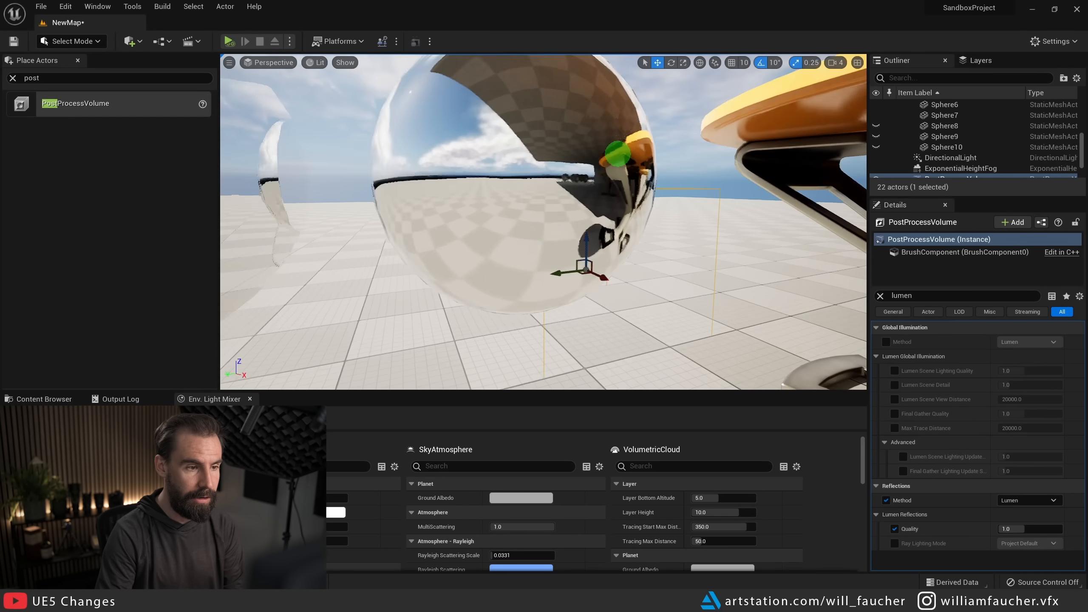
{"action": "left_click_drag", "start_coordinate": [1006, 529], "coordinate": [1017, 529]}
{"action": "type", "text": "0.25"}
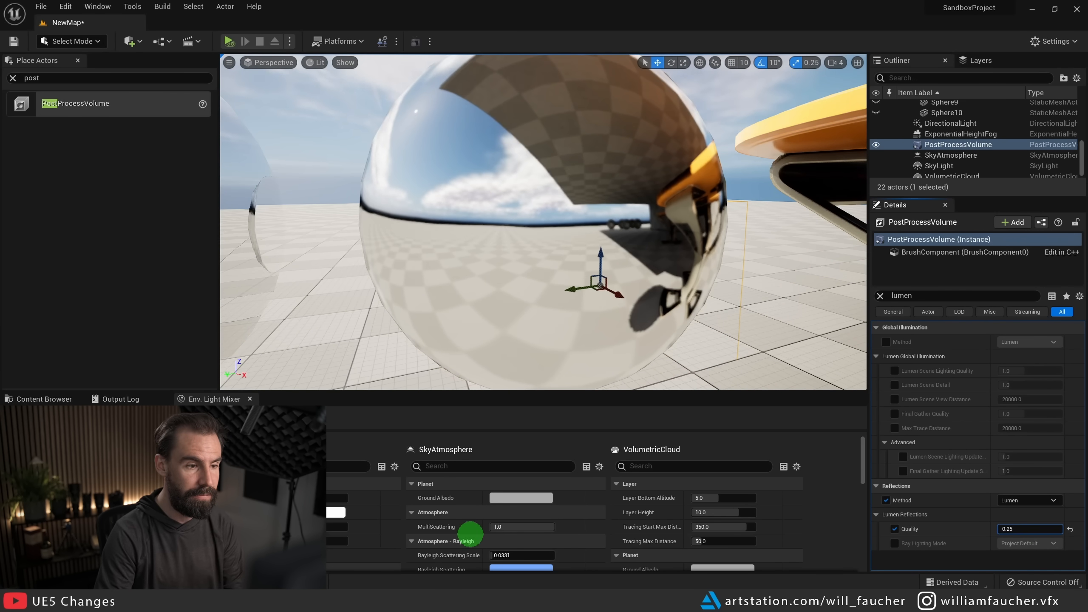
{"action": "type", "text": "2.0"}
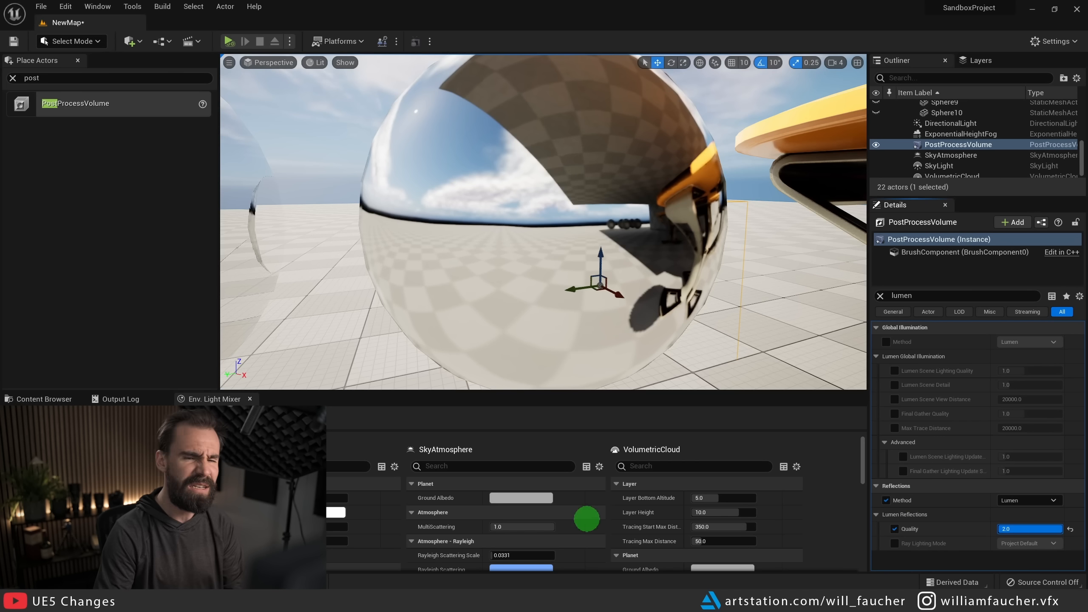
{"action": "type", "text": "0.25"}
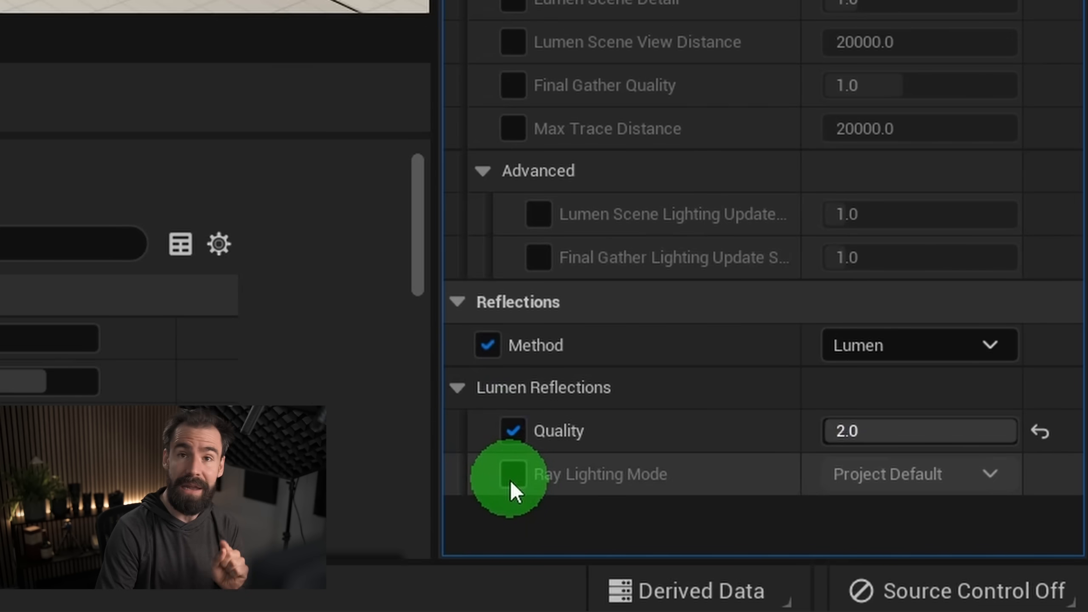
Override Ray Lighting Mode to Hit Lighting for Reflections, comparing against Project Default.
{"action": "left_click", "coordinate": [513, 474]}
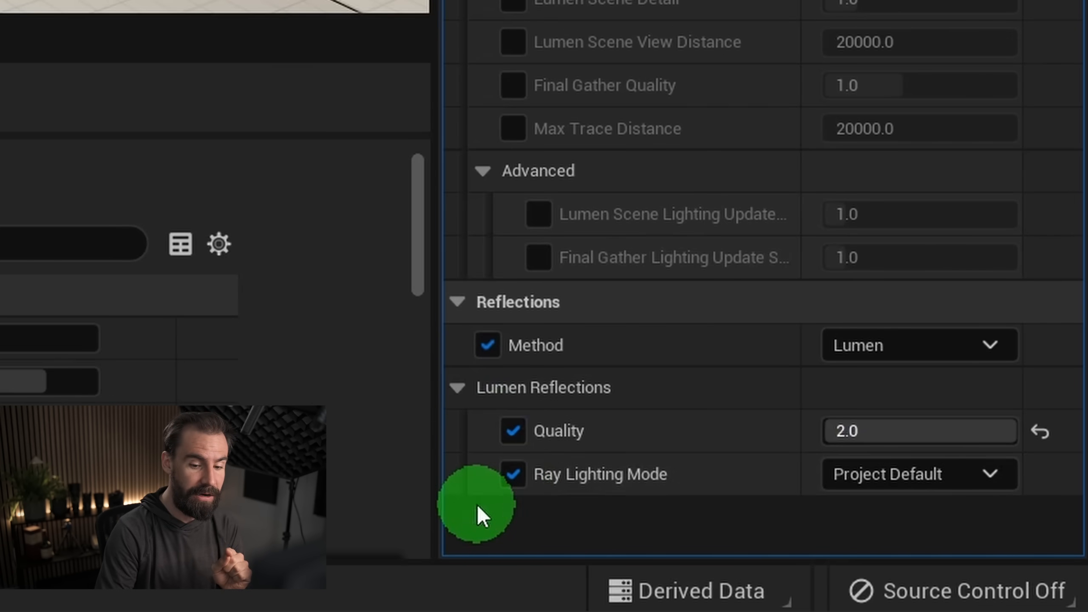
{"action": "left_click", "coordinate": [918, 474]}
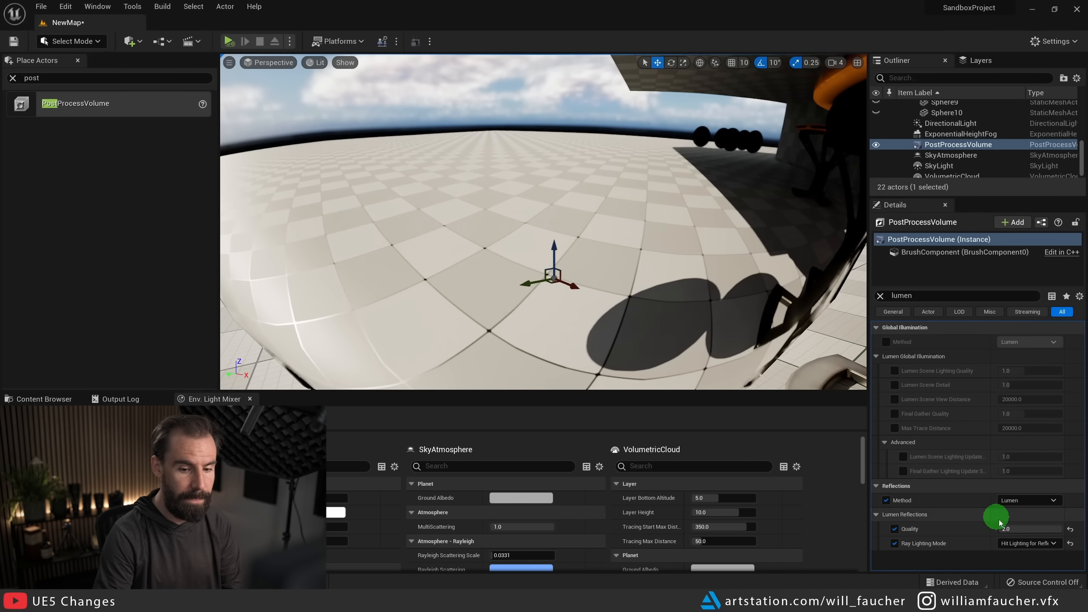
{"action": "left_click", "coordinate": [1029, 543]}
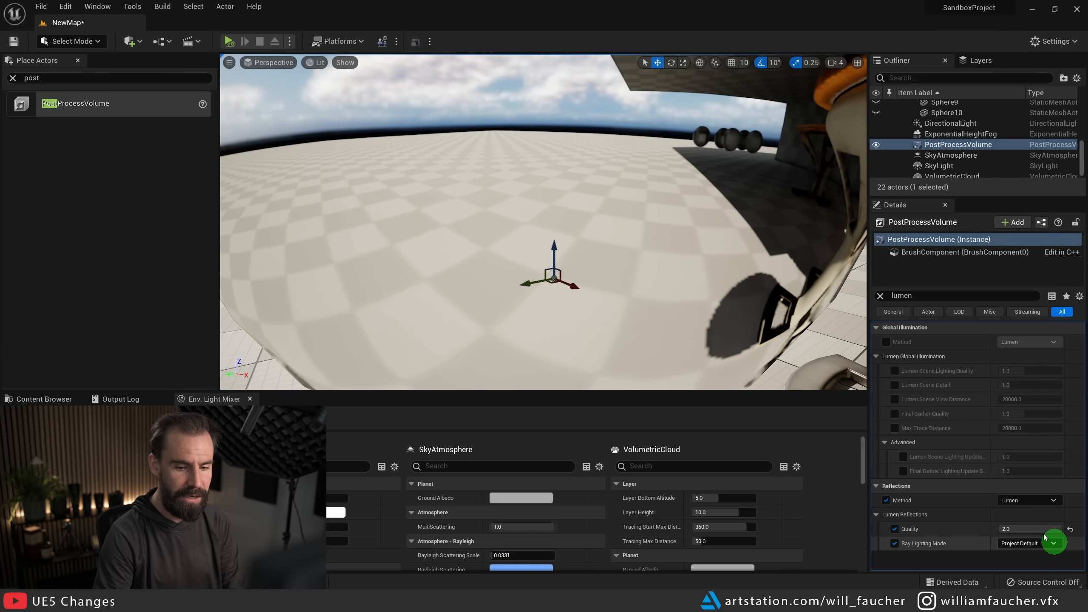
{"action": "left_click", "coordinate": [1029, 543]}
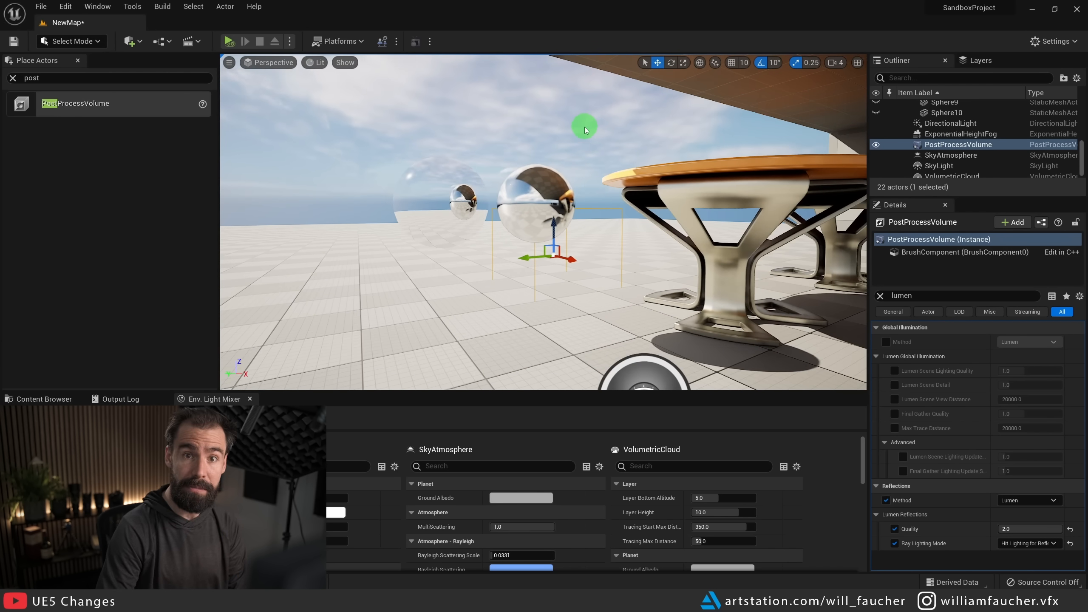
{"action": "mouse_move", "coordinate": [506, 140]}
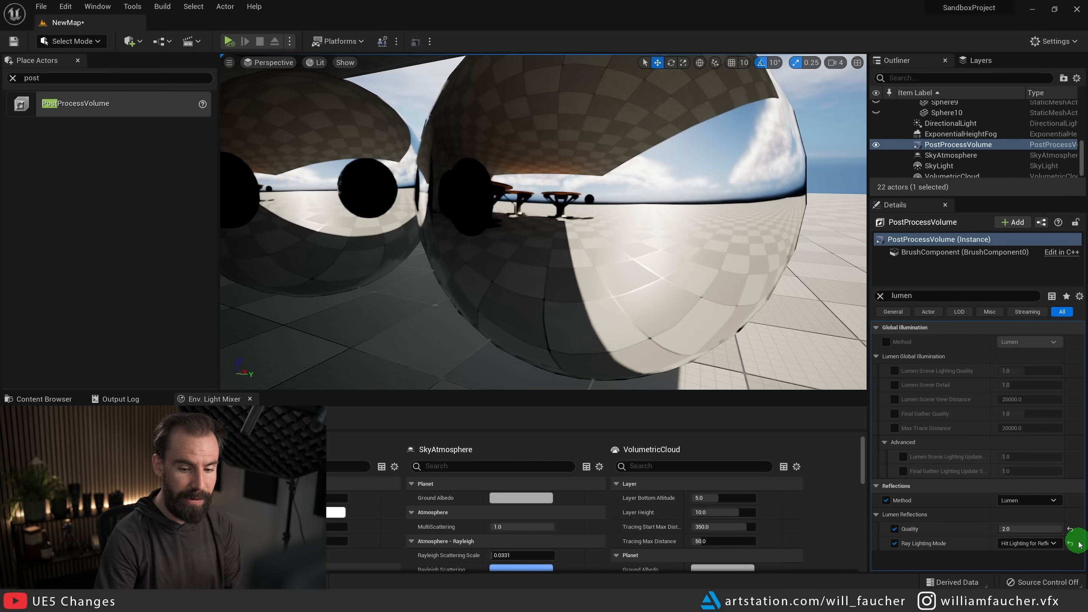
Reset Ray Lighting Mode, reselect Hit Lighting for Reflections, then search for 'ref'.
{"action": "left_click", "coordinate": [1028, 543]}
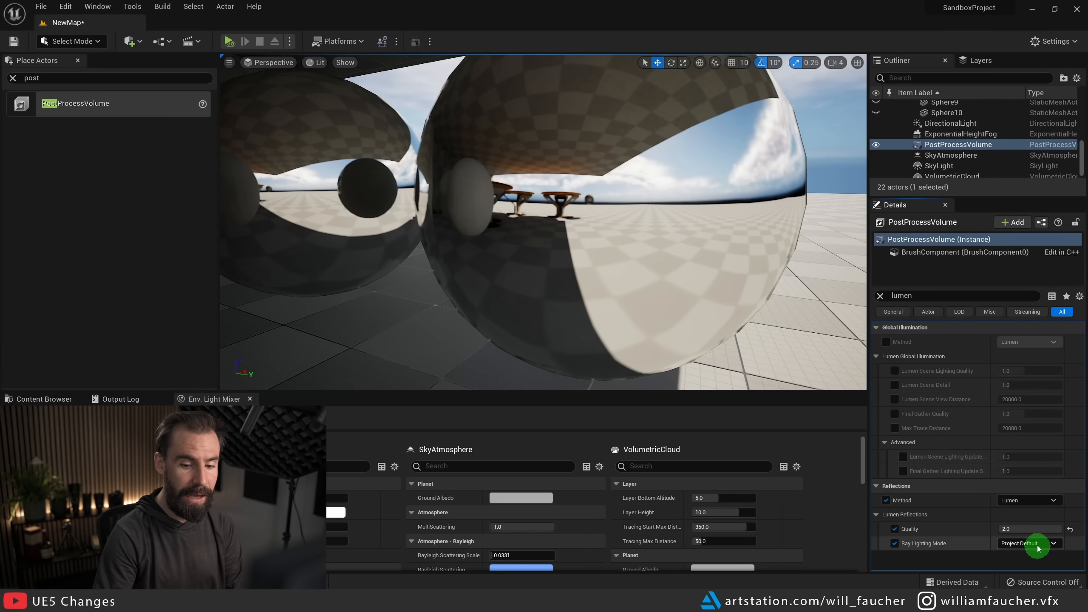
{"action": "left_click", "coordinate": [1052, 544]}
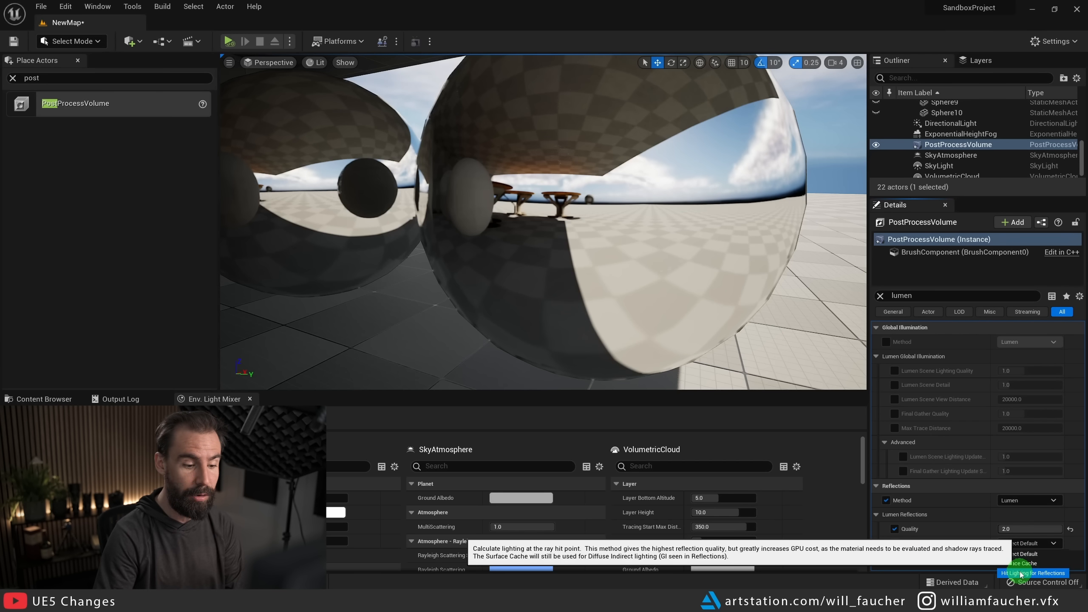
{"action": "left_click", "coordinate": [1032, 573]}
{"action": "type", "text": "post"}
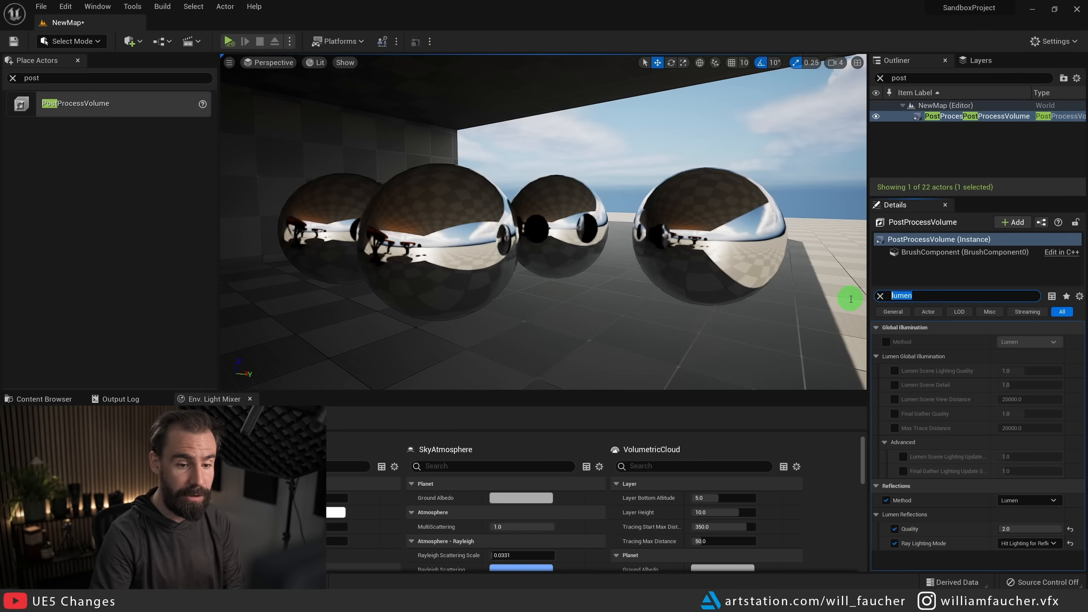
{"action": "type", "text": "ref"}
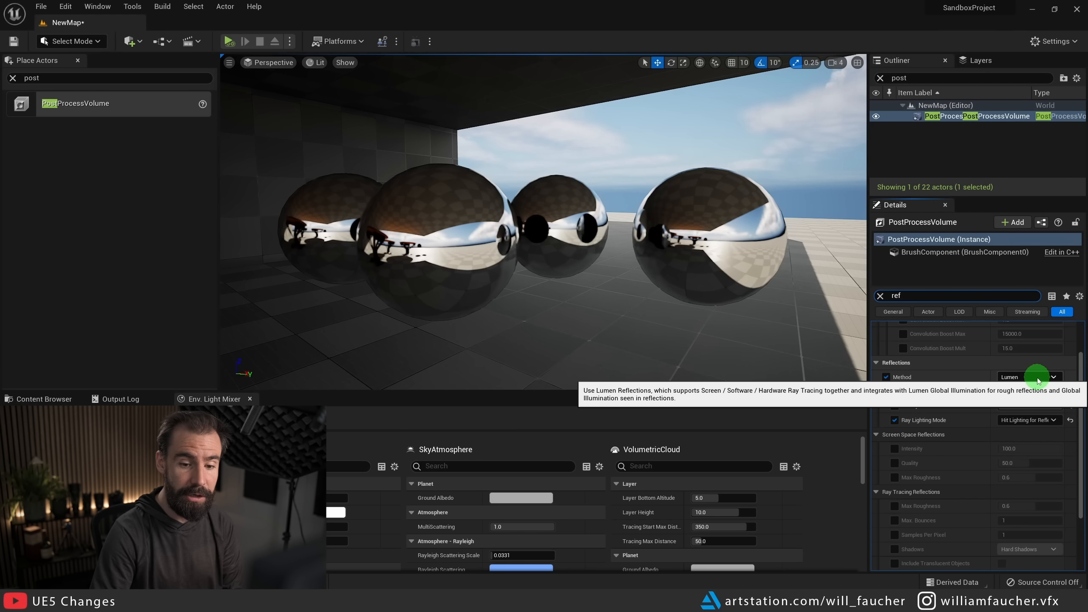
Set Reflections Method to Standalone Ray Traced and tick the Max Roughness override.
{"action": "left_click", "coordinate": [1053, 377]}
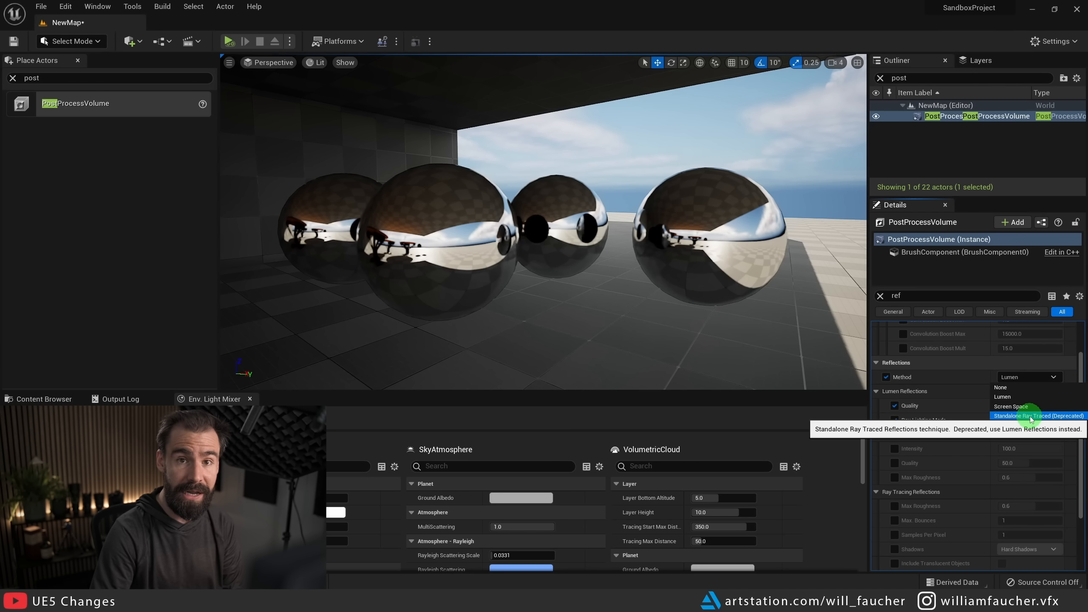
{"action": "left_click", "coordinate": [1038, 416]}
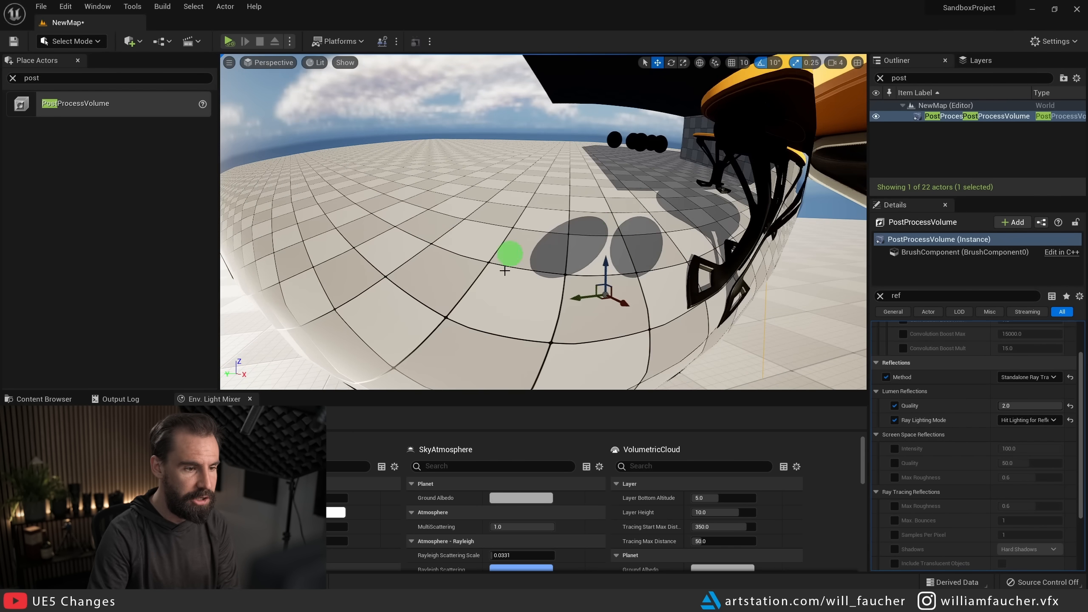
{"action": "left_click", "coordinate": [1029, 377]}
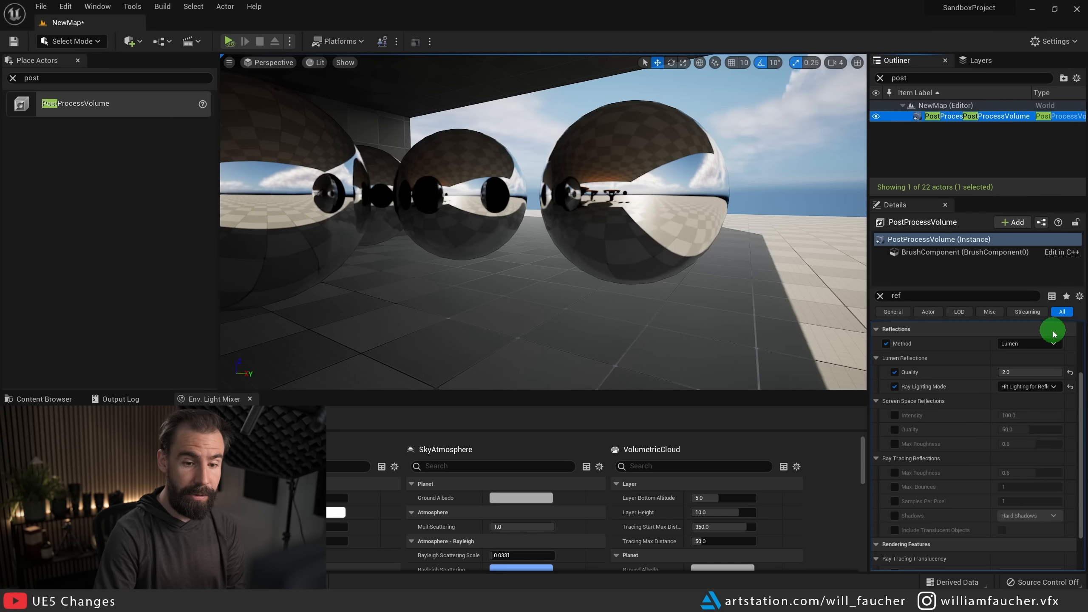
{"action": "left_click", "coordinate": [1030, 343]}
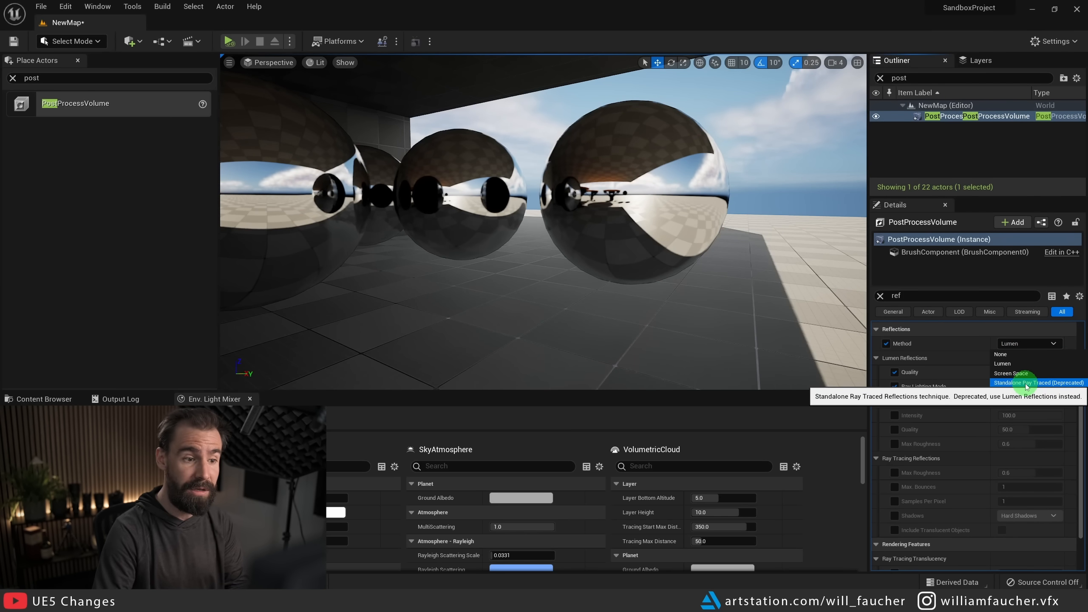
{"action": "left_click", "coordinate": [1034, 382]}
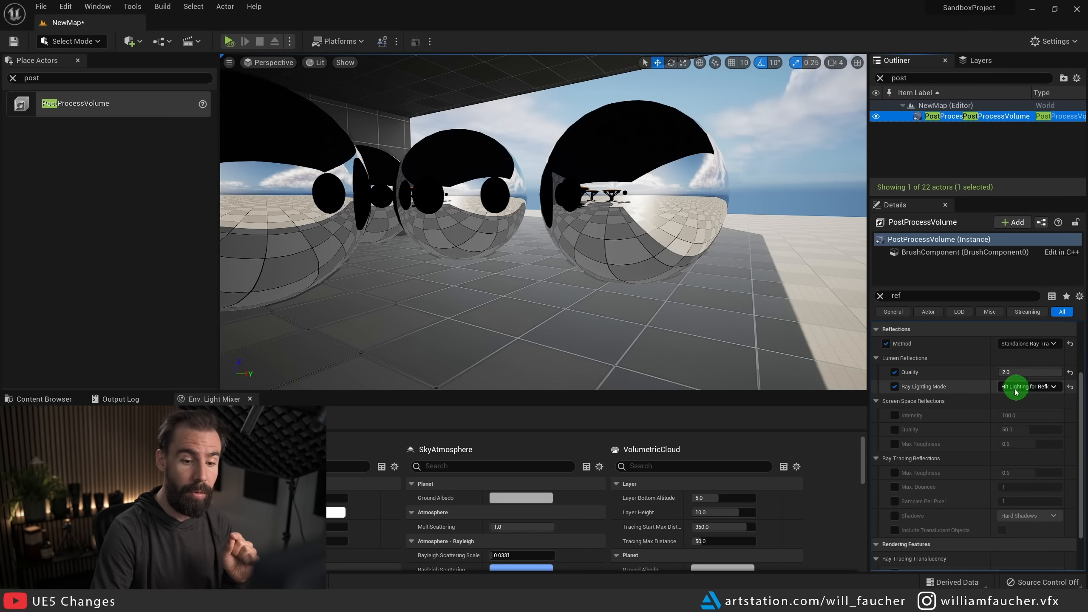
{"action": "scroll", "scroll_direction": "down", "scroll_amount": 3}
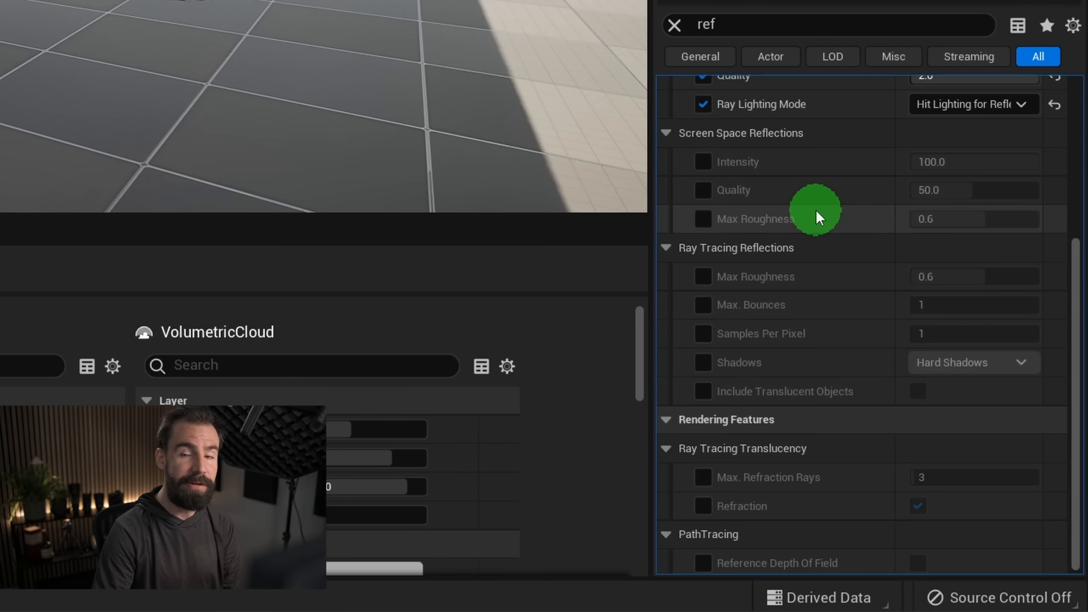
{"action": "mouse_move", "coordinate": [703, 276]}
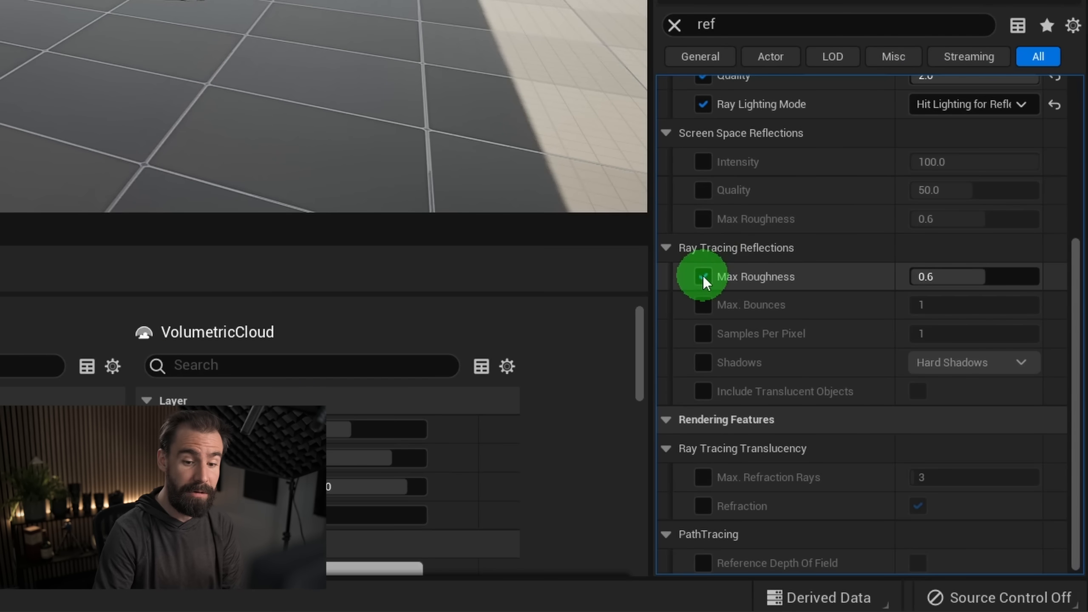
{"action": "left_click", "coordinate": [702, 276]}
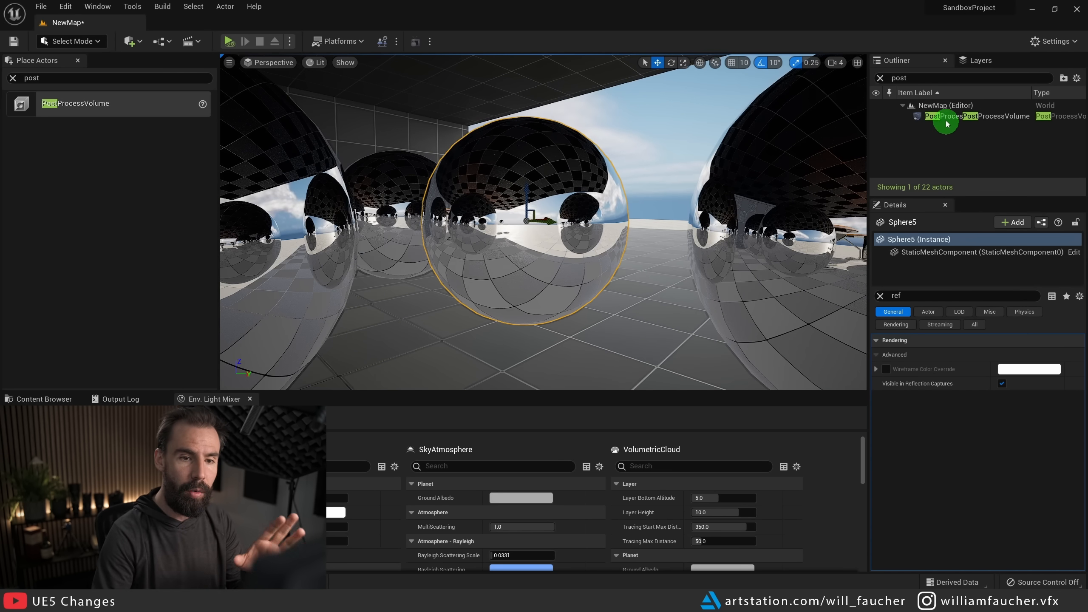
Select the PostProcessVolume and switch its Reflections Method to Lumen.
{"action": "left_click", "coordinate": [976, 116]}
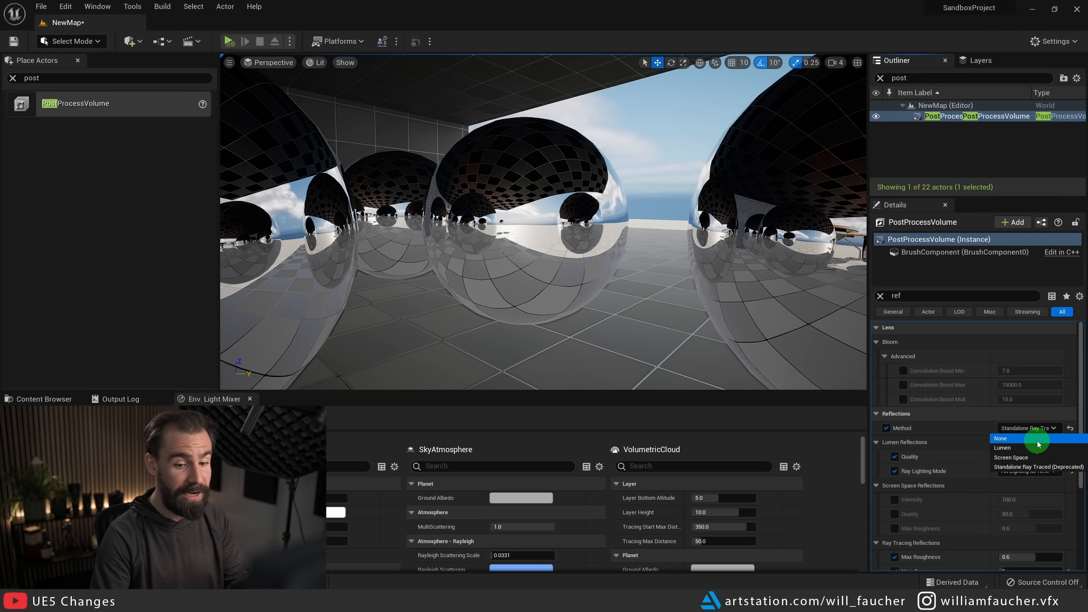
{"action": "left_click", "coordinate": [1003, 448]}
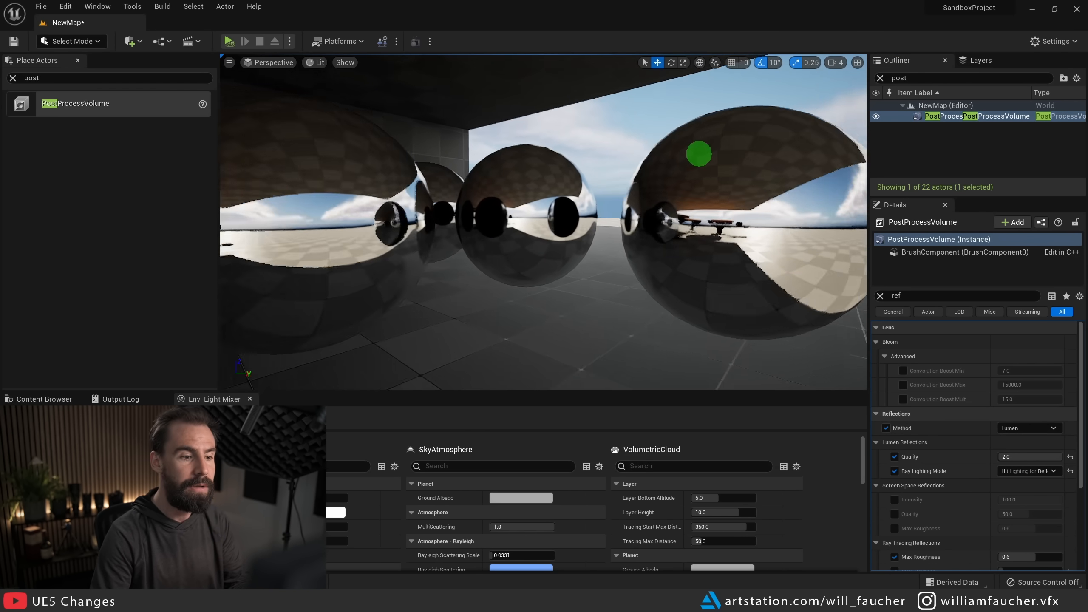
{"action": "left_click", "coordinate": [1029, 343]}
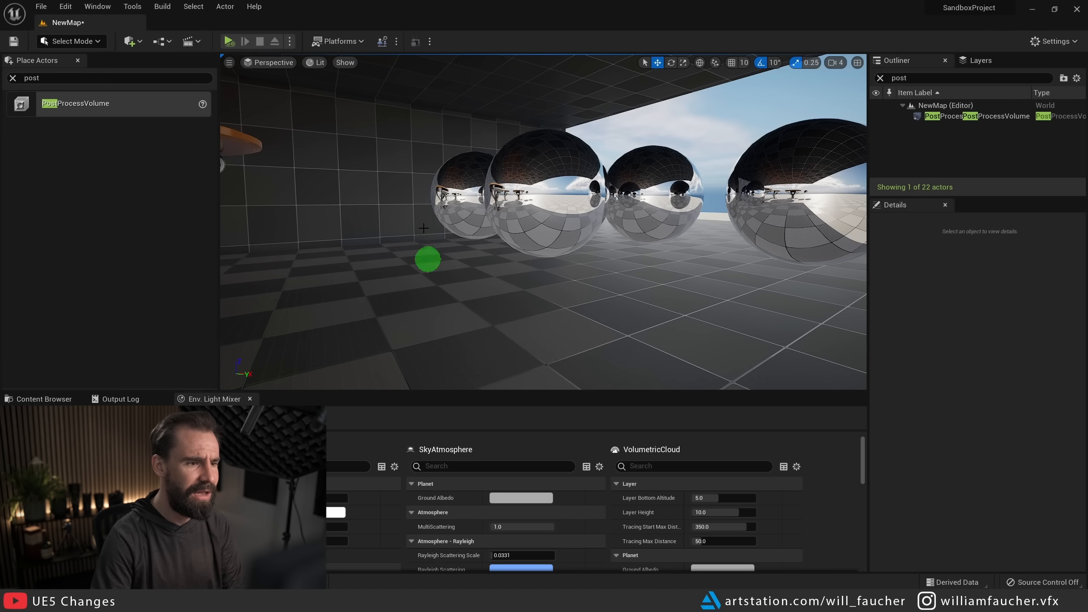
Reselect the PostProcessVolume, keep Standalone Ray Traced reflections, then select the glass sphere.
{"action": "left_click", "coordinate": [979, 116]}
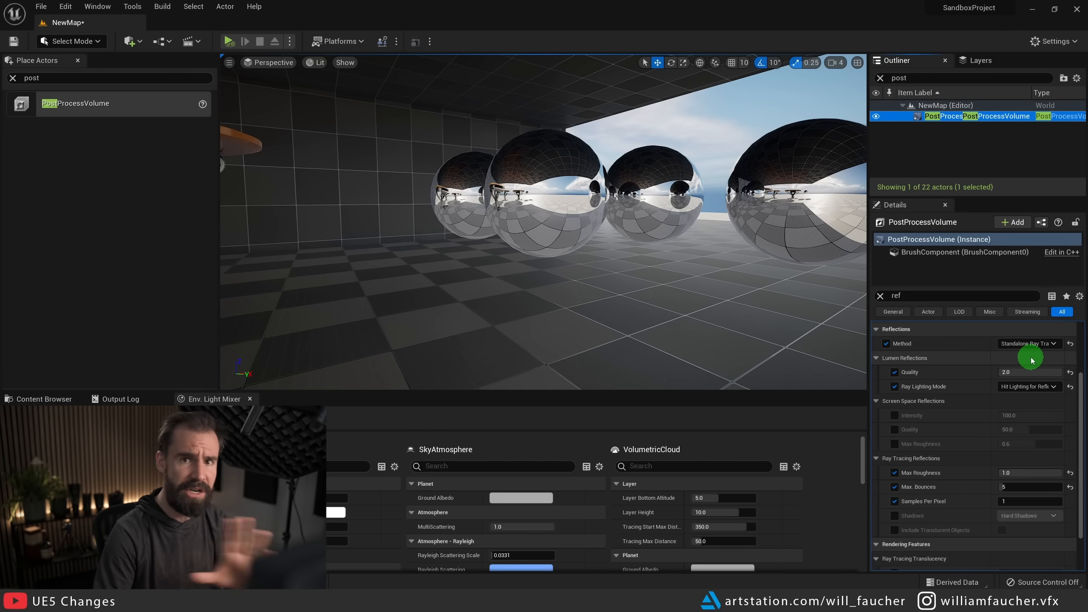
{"action": "left_click", "coordinate": [1029, 343]}
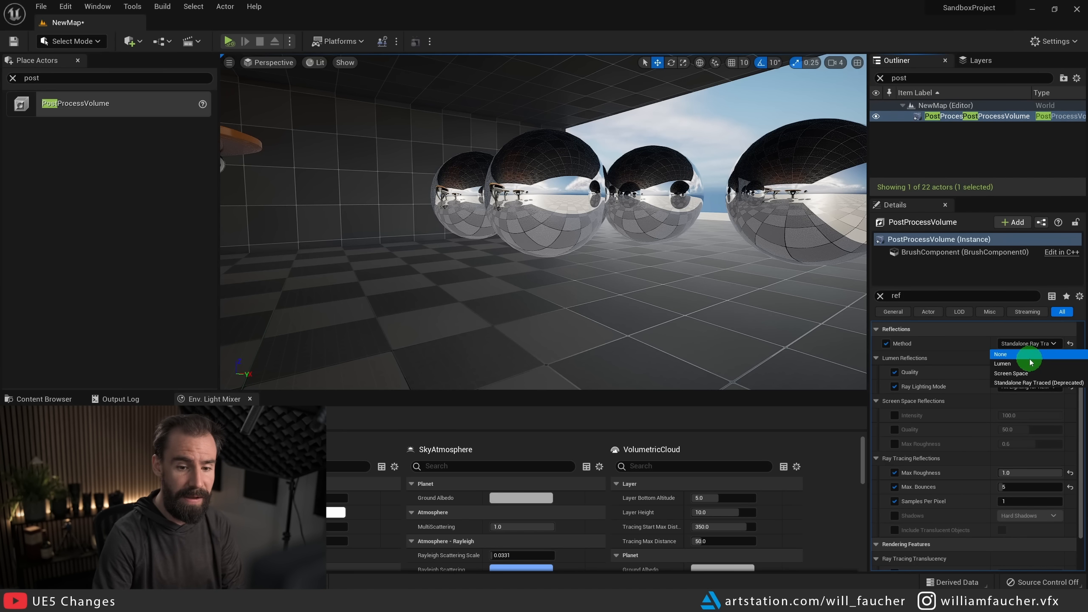
{"action": "left_click", "coordinate": [1003, 363]}
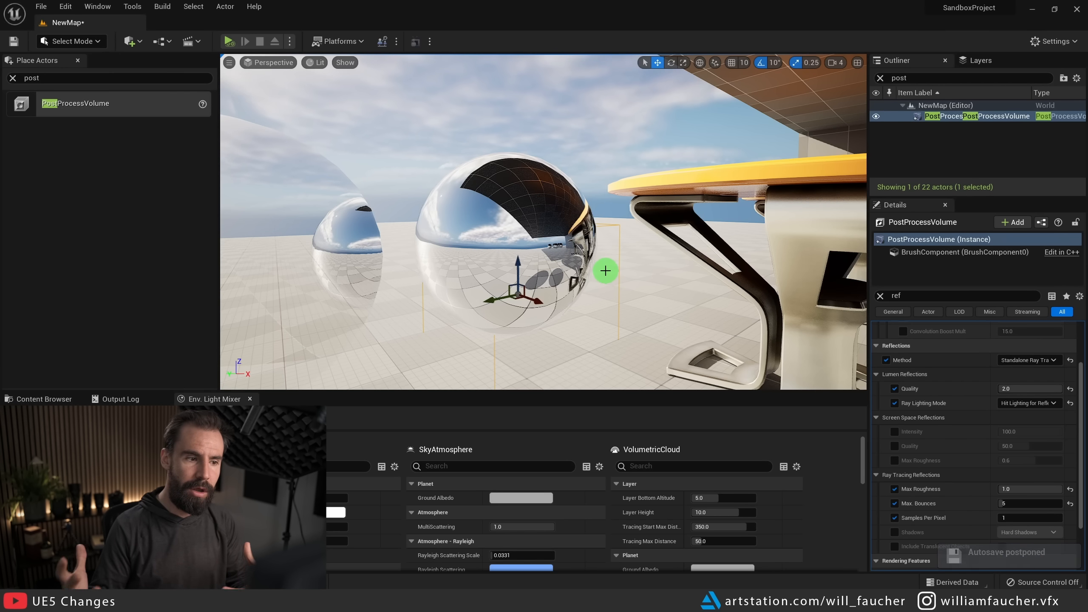
{"action": "left_click", "coordinate": [972, 296]}
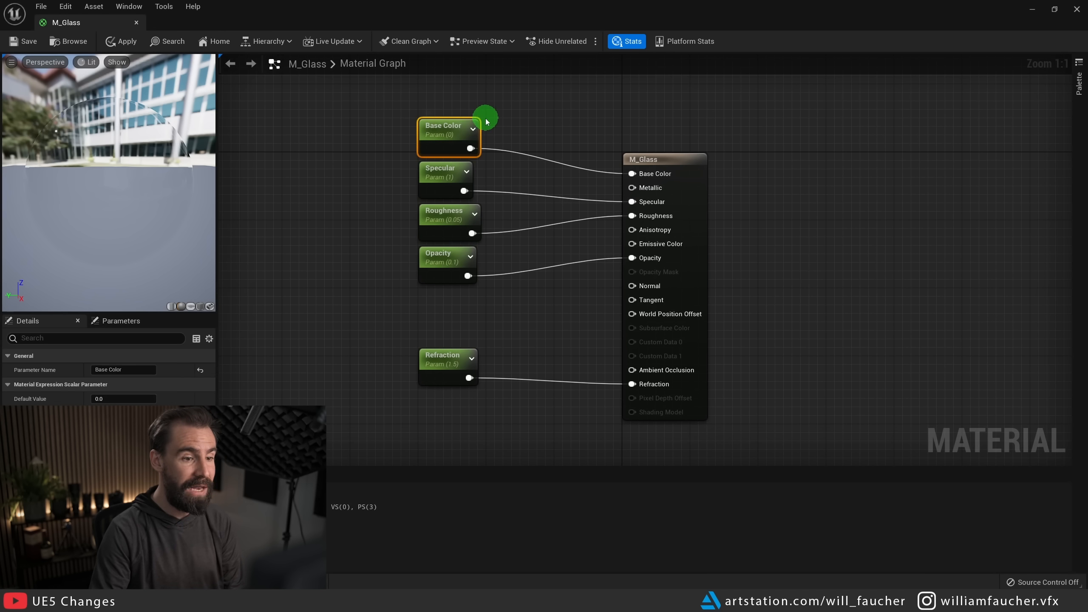
Inspect M_Glass's Base Color and Specular parameters and its Translucency settings.
{"action": "left_click", "coordinate": [444, 172]}
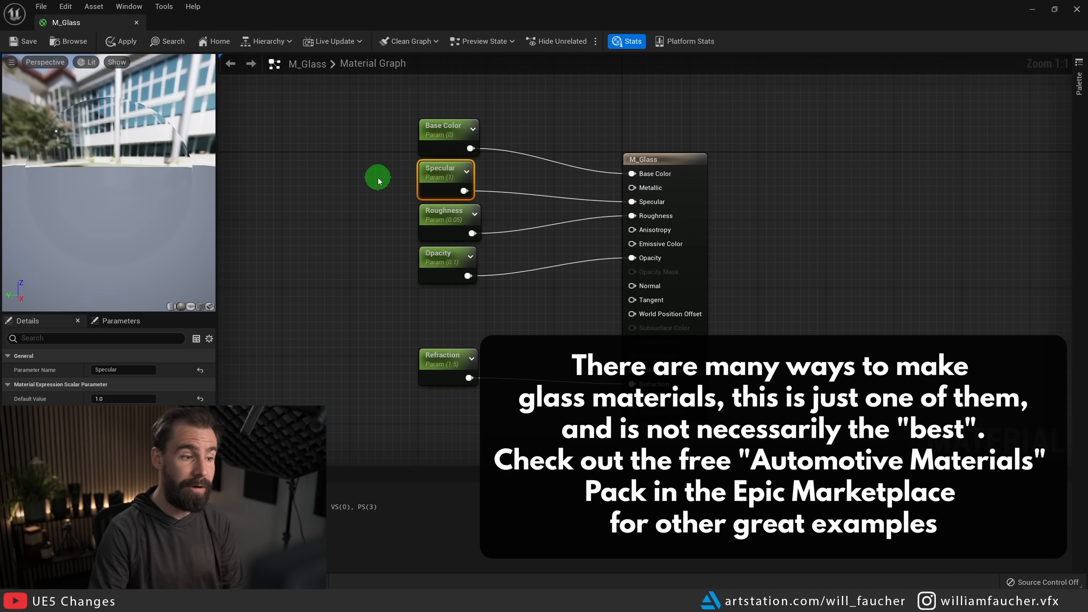
{"action": "left_click", "coordinate": [447, 221]}
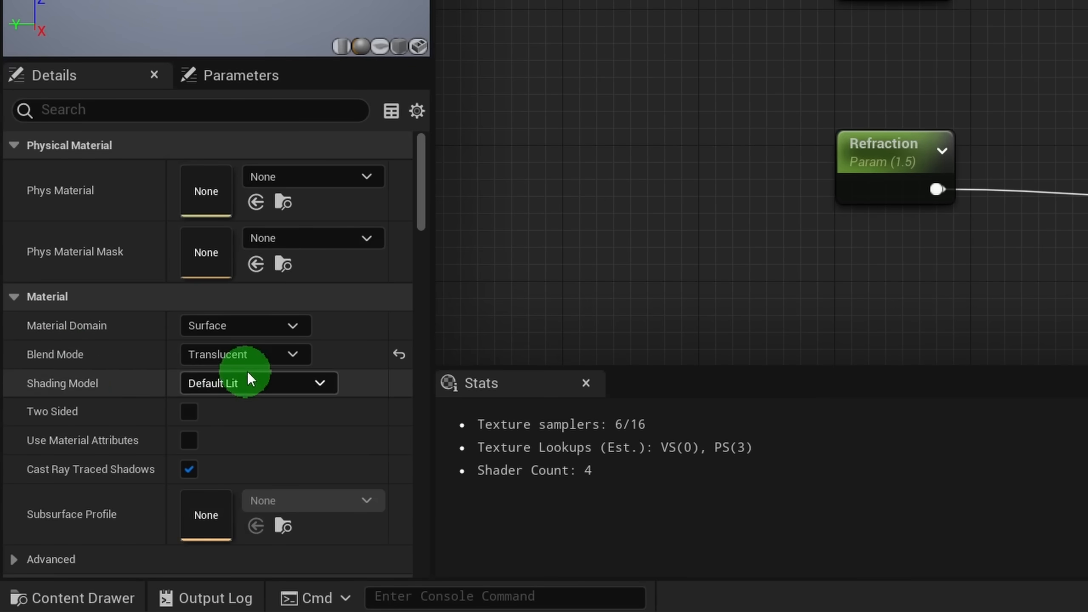
{"action": "scroll", "scroll_direction": "down", "scroll_amount": 3}
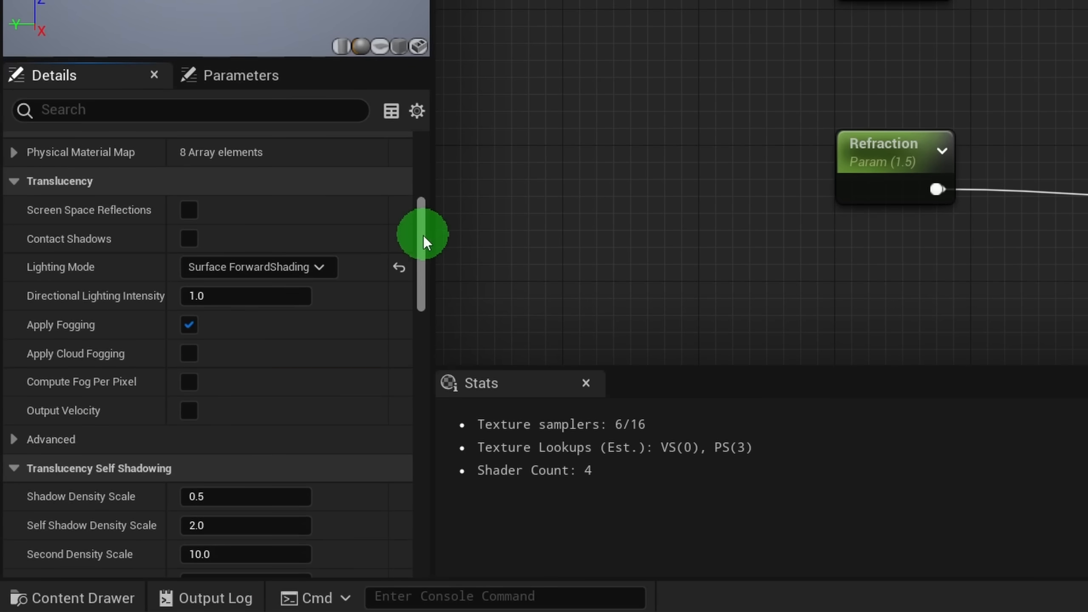
{"action": "mouse_move", "coordinate": [271, 276]}
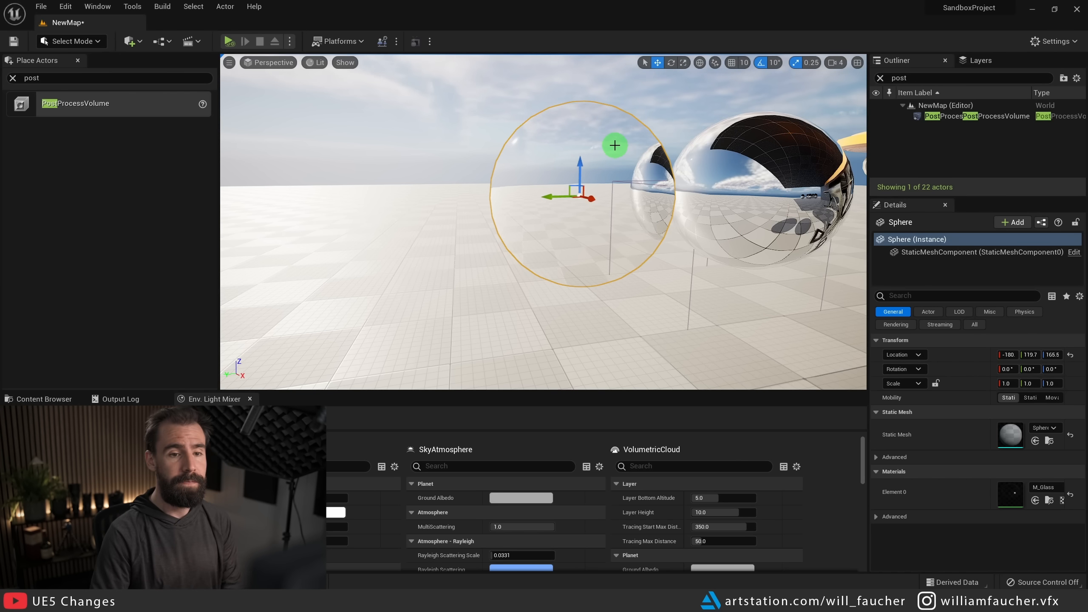
Override the PostProcessVolume's Translucency Type and set it to Ray Tracing.
{"action": "left_click", "coordinate": [978, 116]}
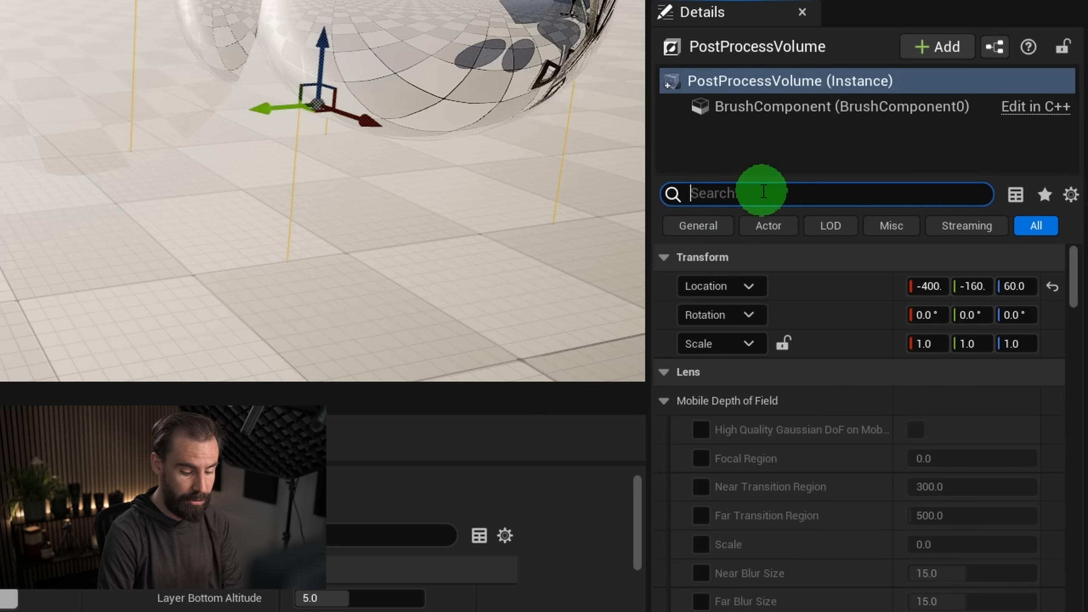
{"action": "type", "text": "translucency"}
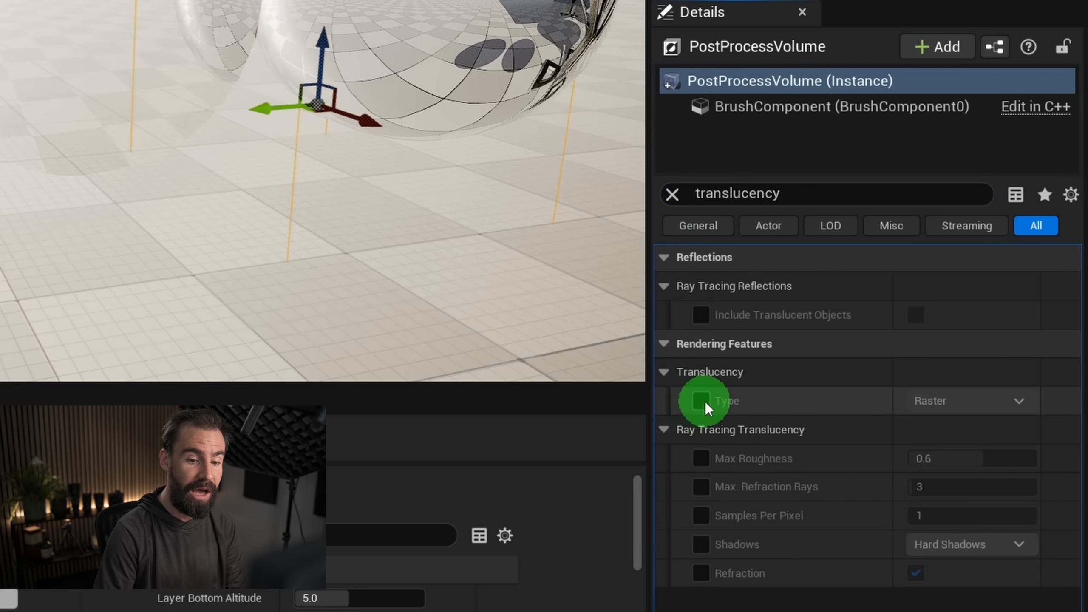
{"action": "left_click", "coordinate": [969, 401]}
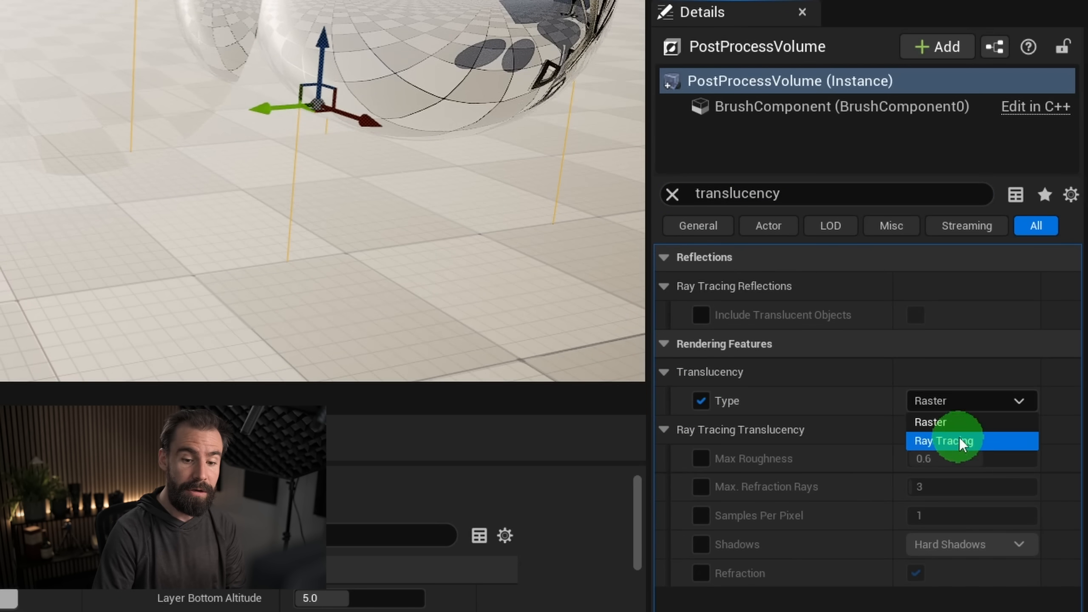
{"action": "left_click", "coordinate": [943, 440]}
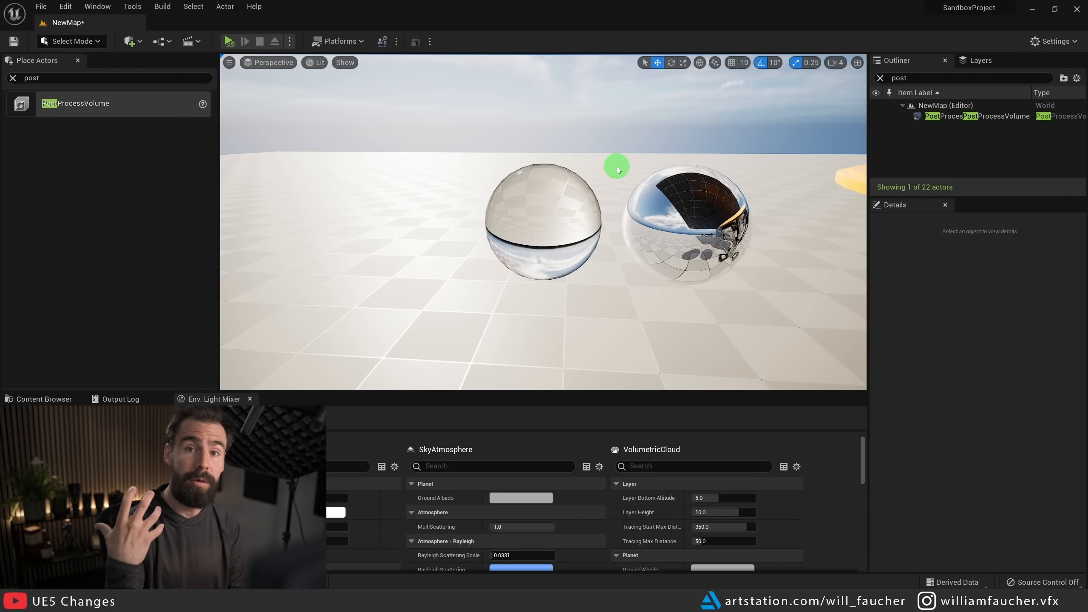
Raise the glass sphere above the floor, then lower it back down to check its refraction.
{"action": "left_click", "coordinate": [543, 218]}
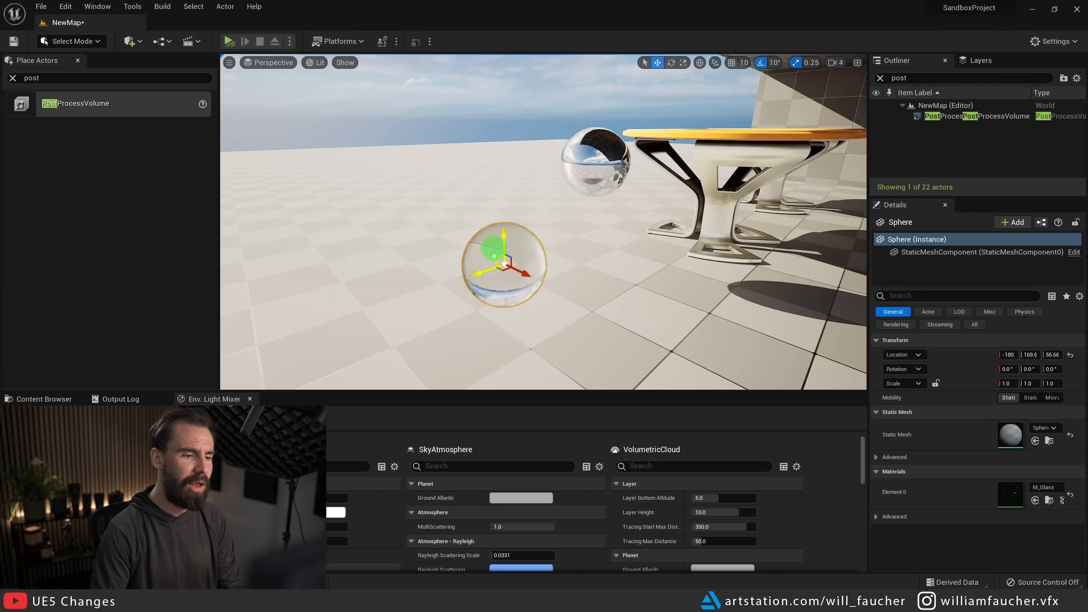
{"action": "left_click_drag", "start_coordinate": [504, 262], "coordinate": [612, 165]}
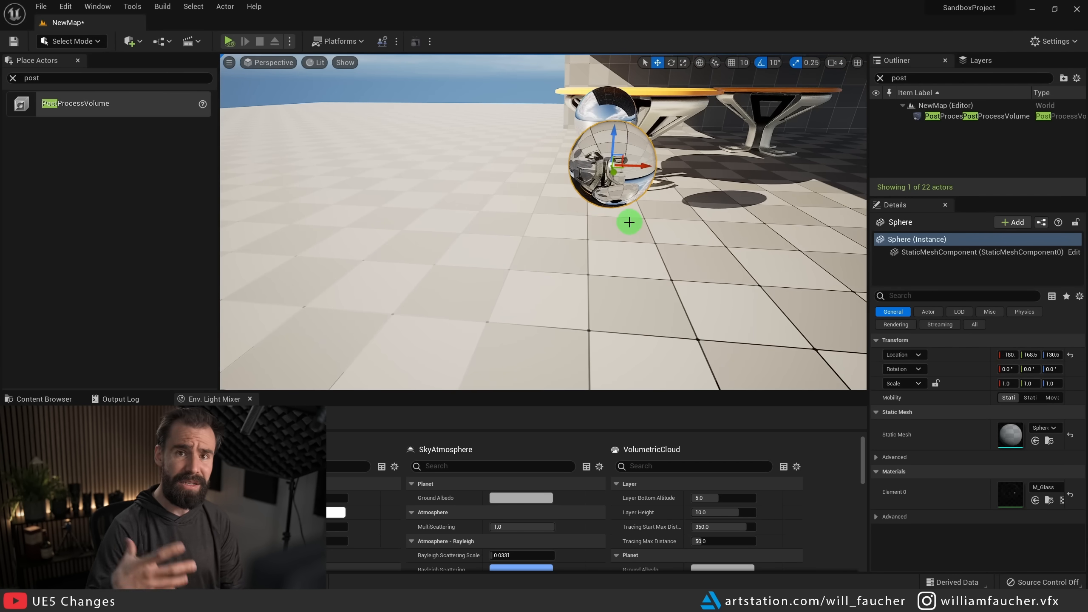
{"action": "left_click_drag", "start_coordinate": [629, 222], "coordinate": [653, 235]}
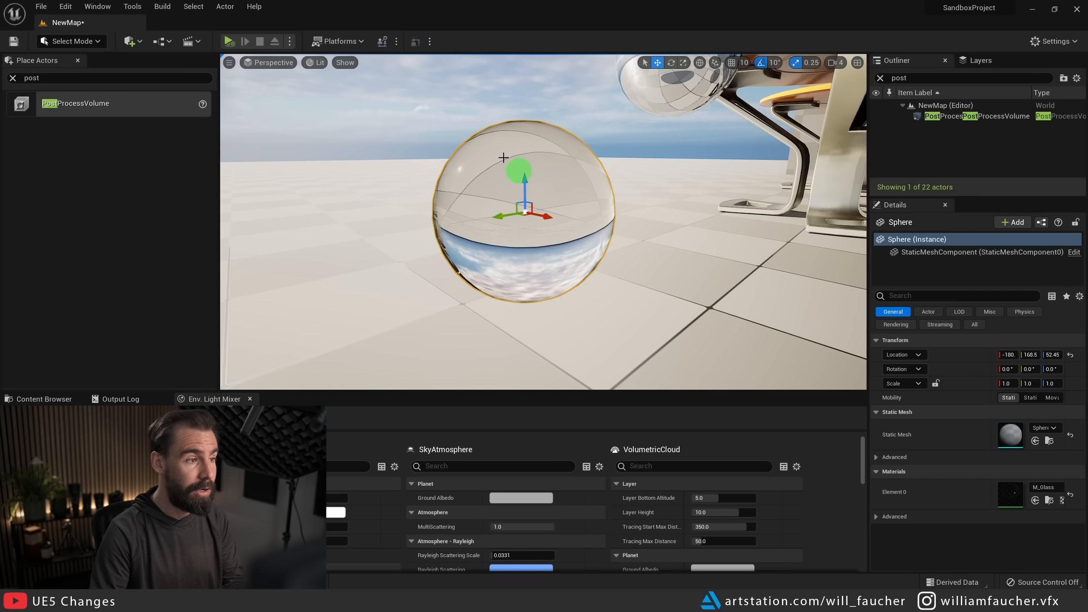
{"action": "left_click", "coordinate": [317, 63]}
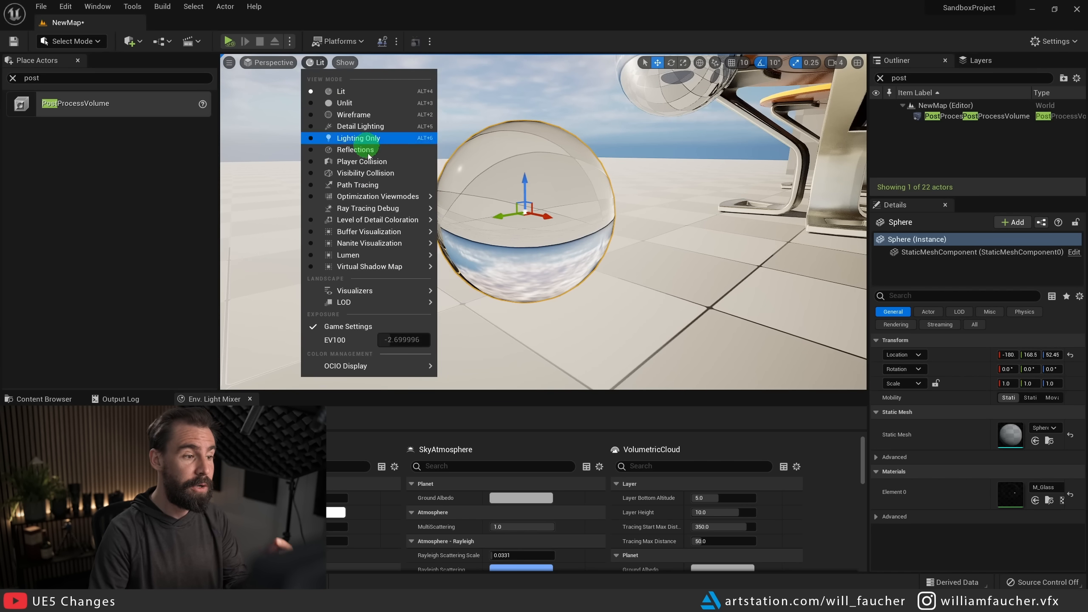
{"action": "left_click", "coordinate": [356, 185]}
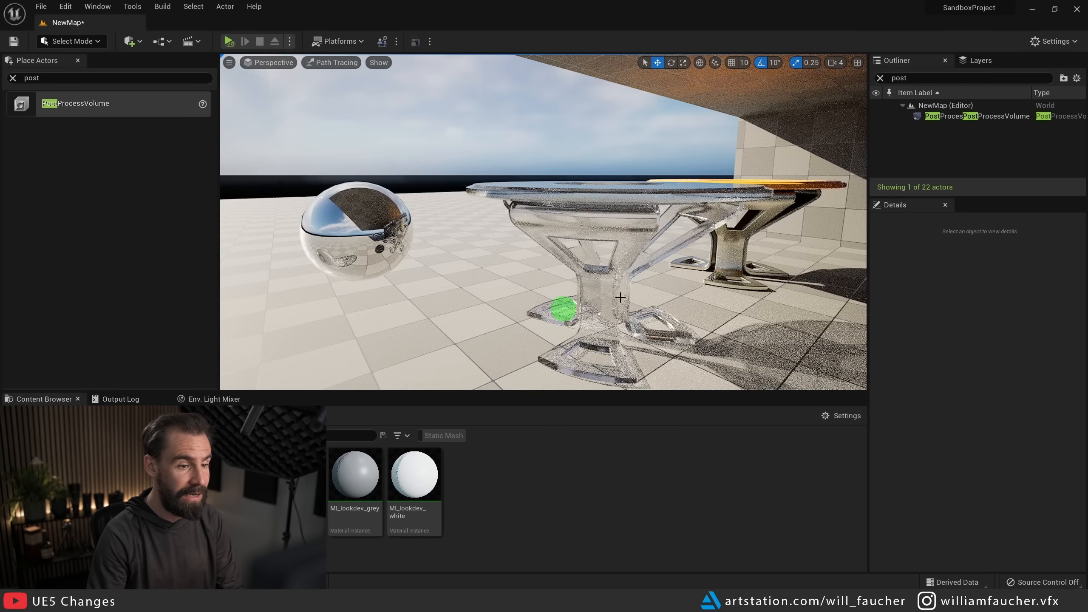
{"action": "left_click_drag", "start_coordinate": [562, 309], "coordinate": [569, 203]}
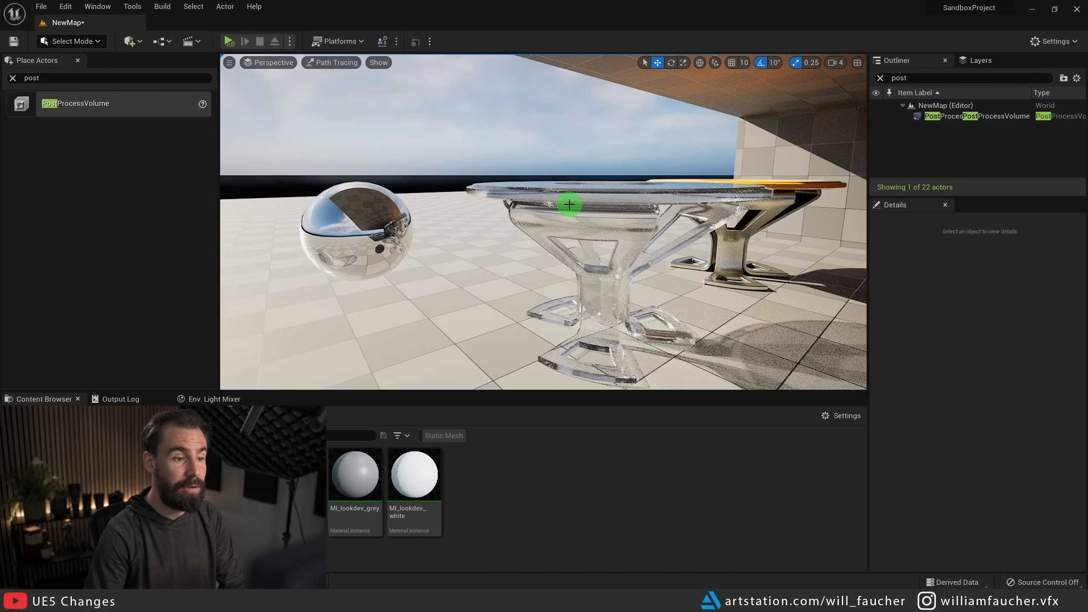
{"action": "left_click", "coordinate": [331, 62]}
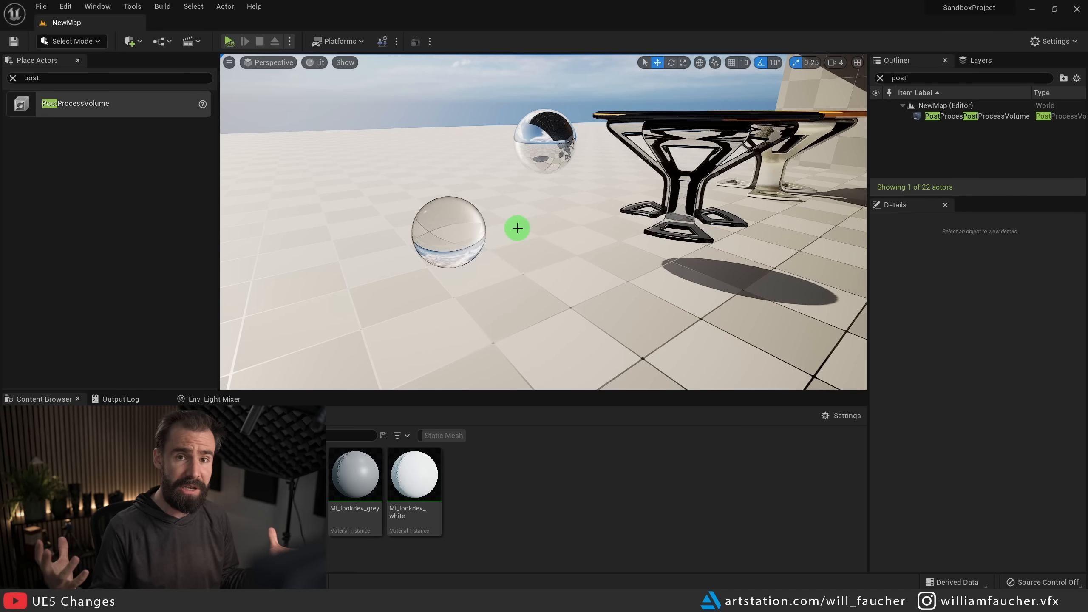
{"action": "left_click", "coordinate": [448, 229]}
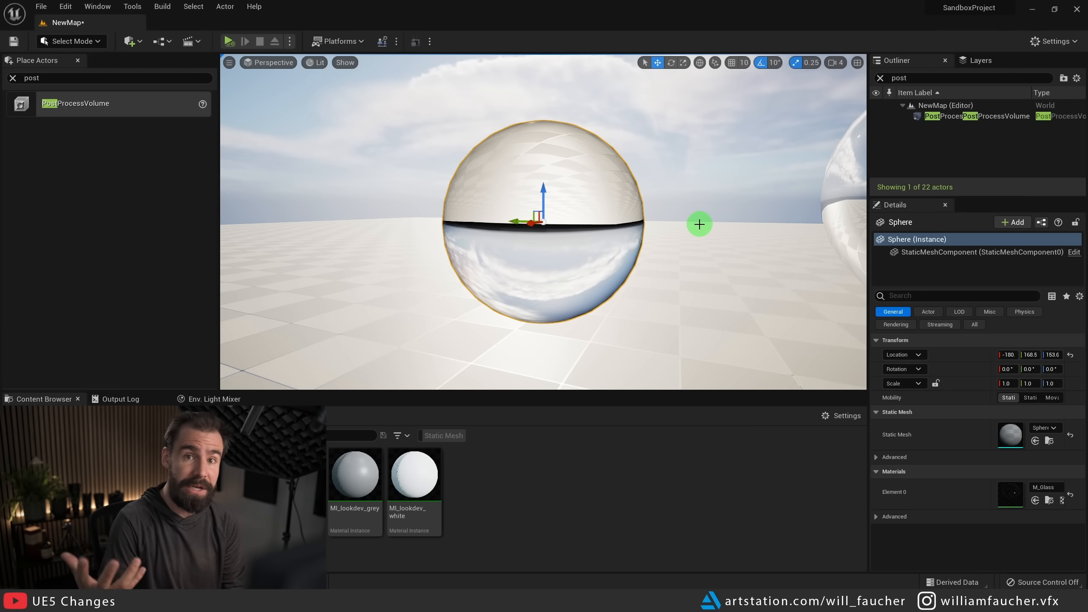